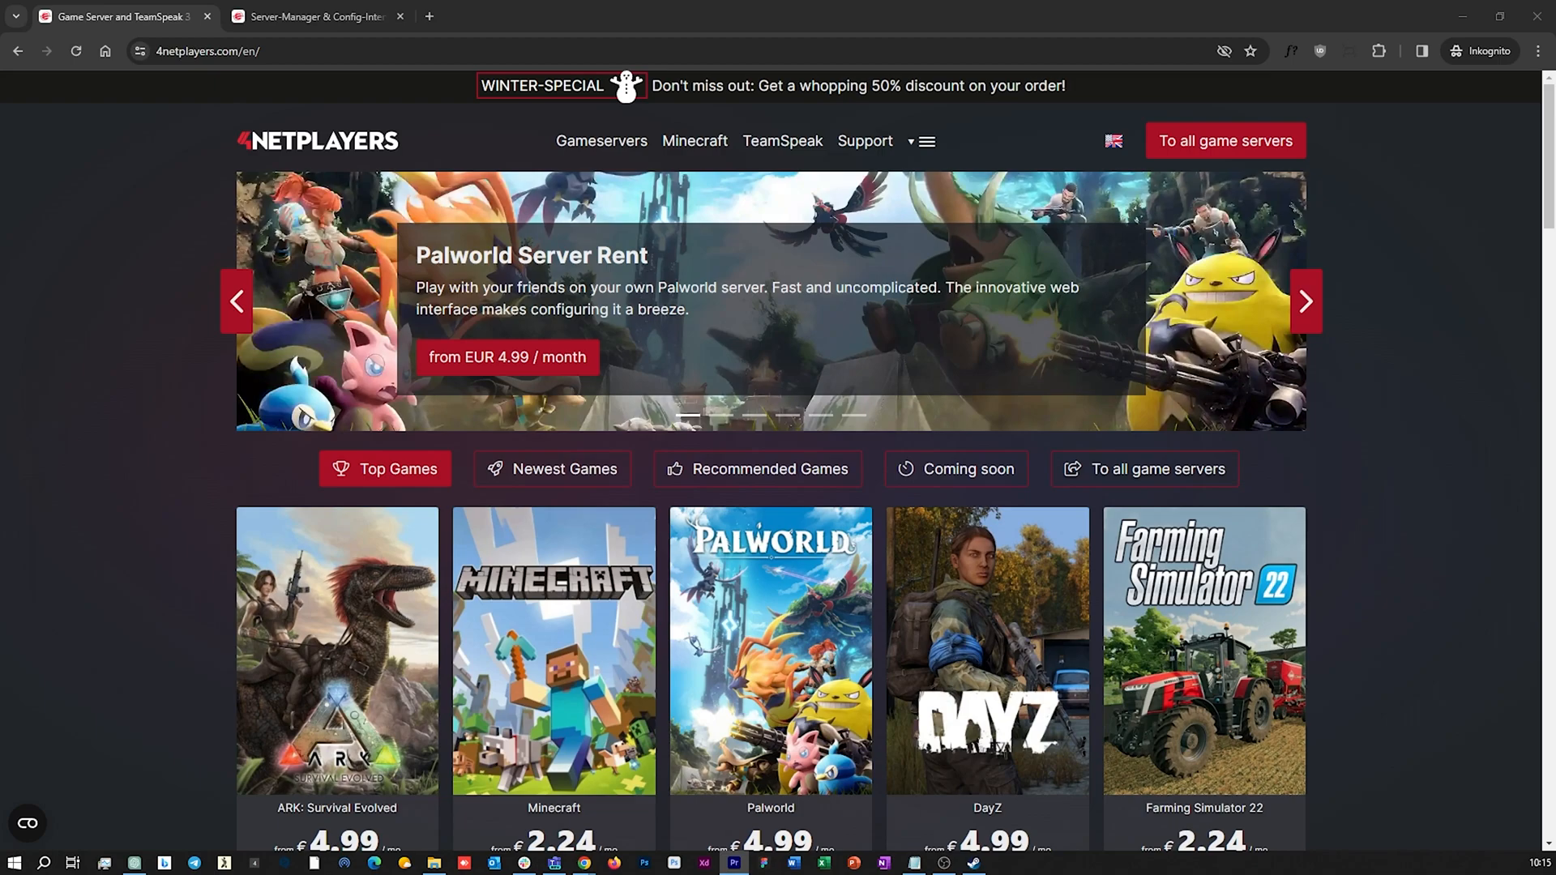
mouse_move(1014, 167)
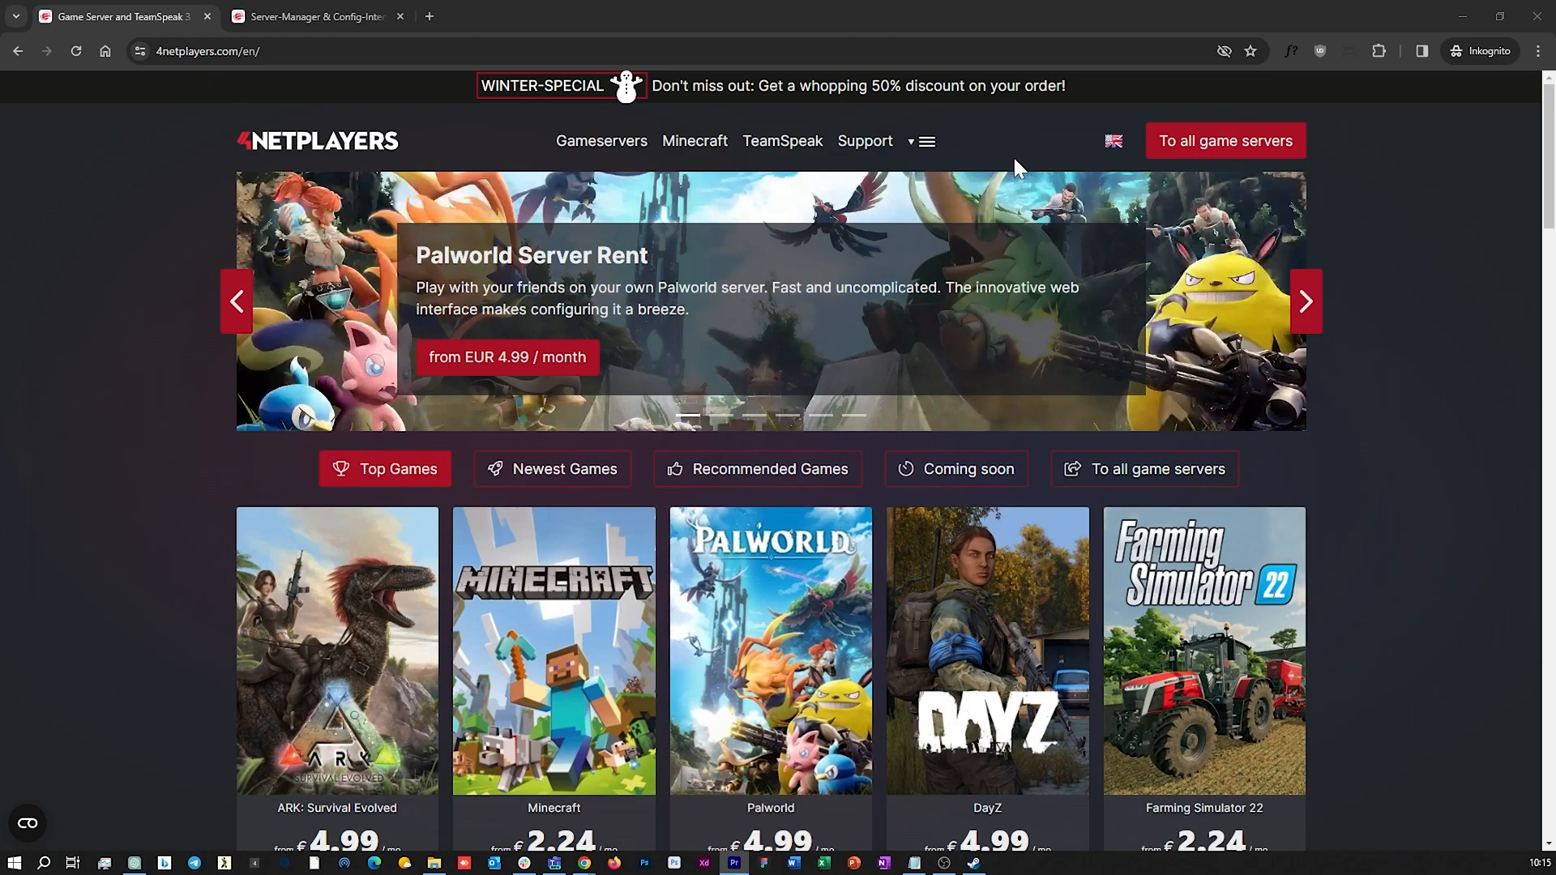
mouse_move(970, 214)
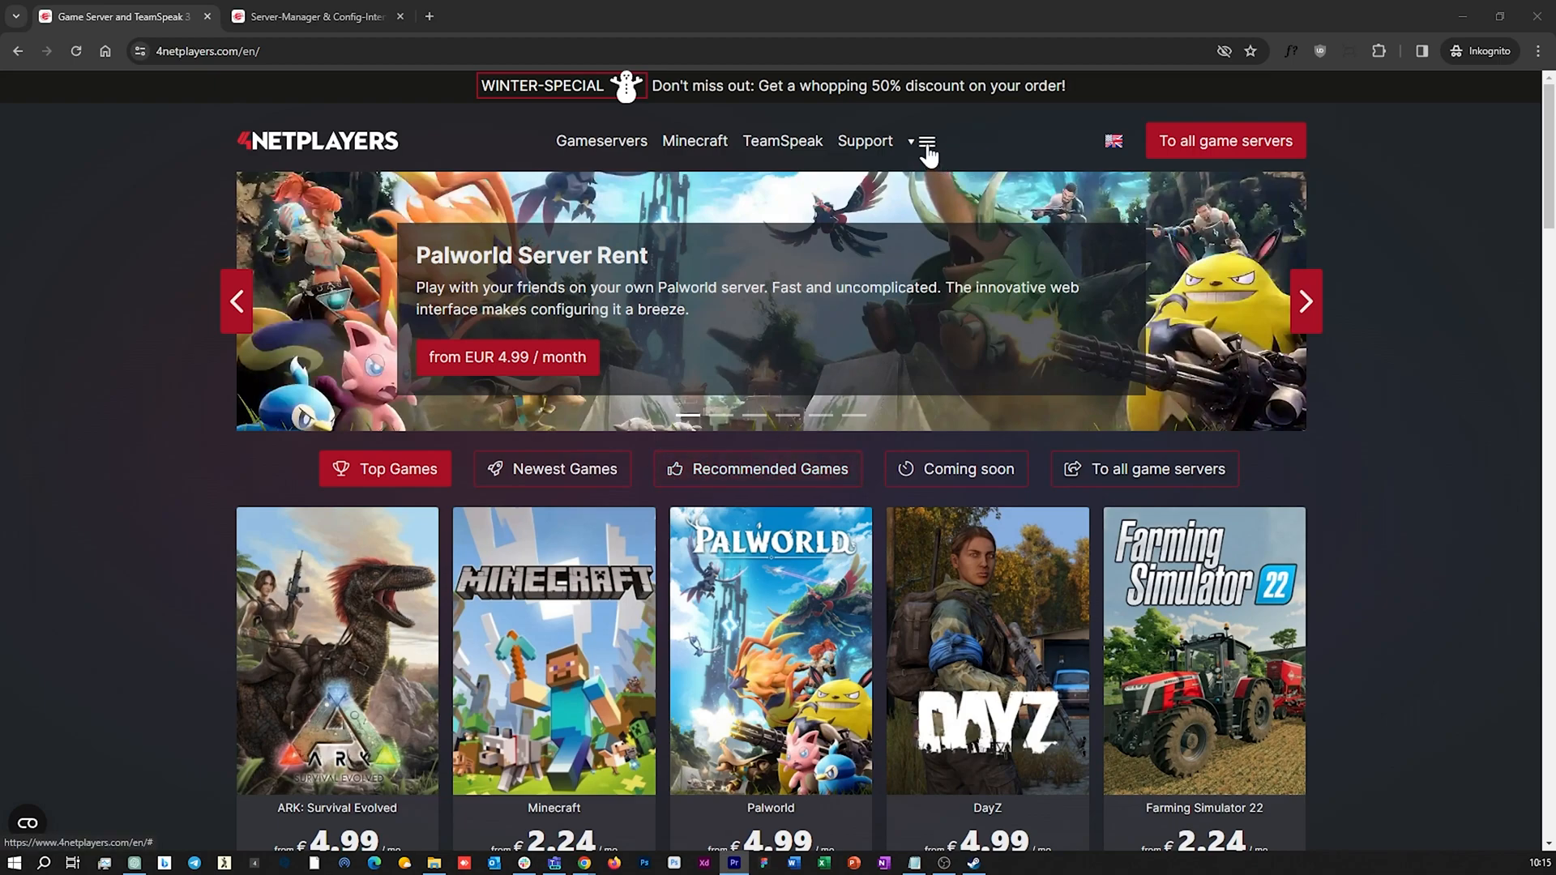
Reach the customer login from the site menu to land on the account dashboard.
left_click(925, 140)
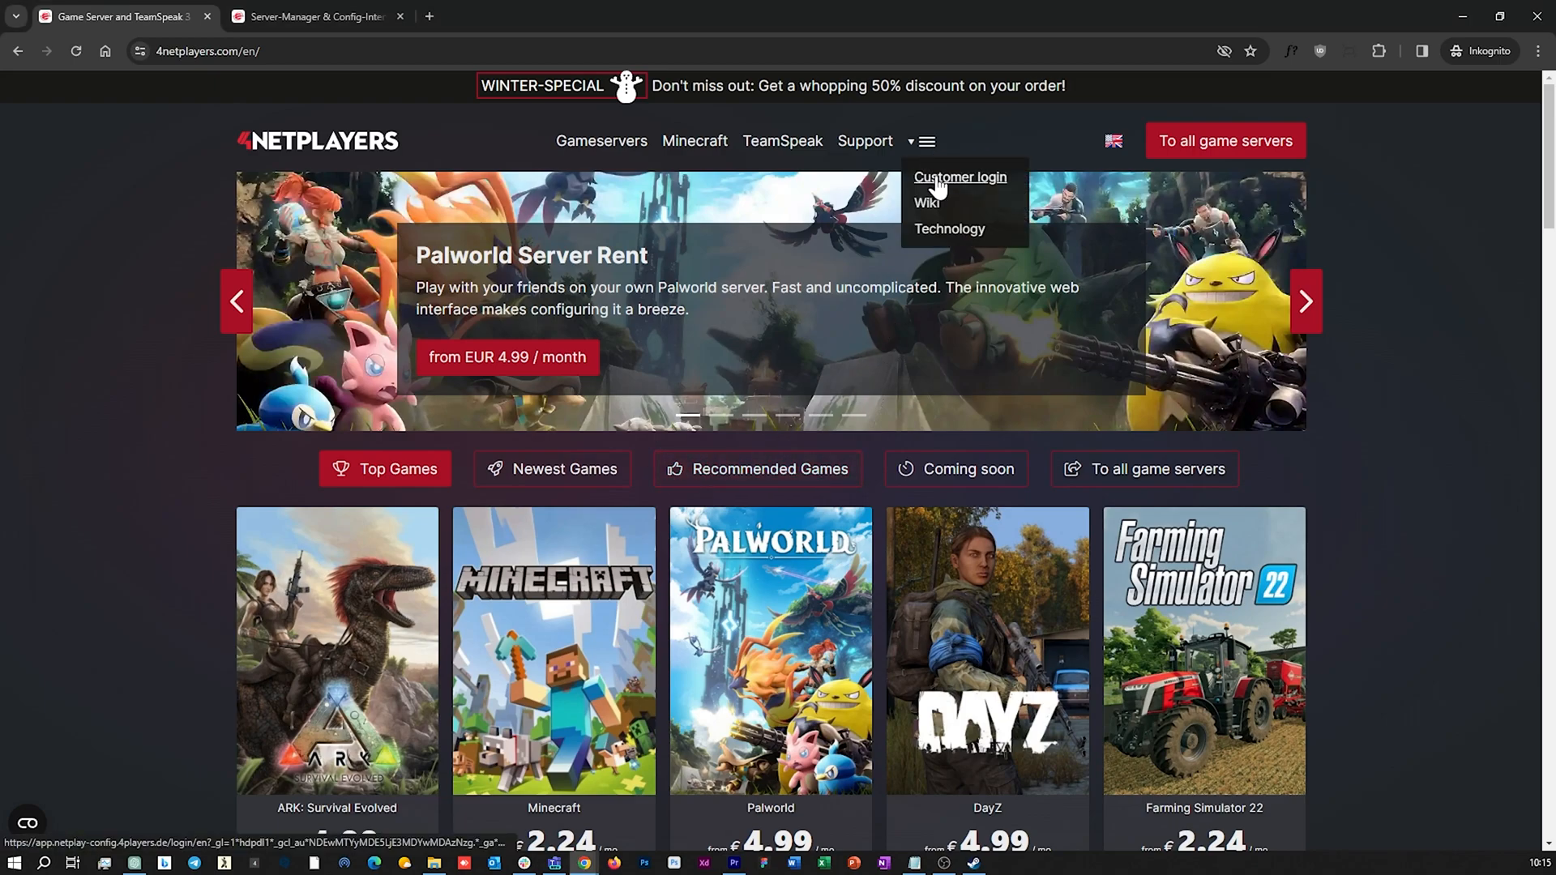
left_click(958, 177)
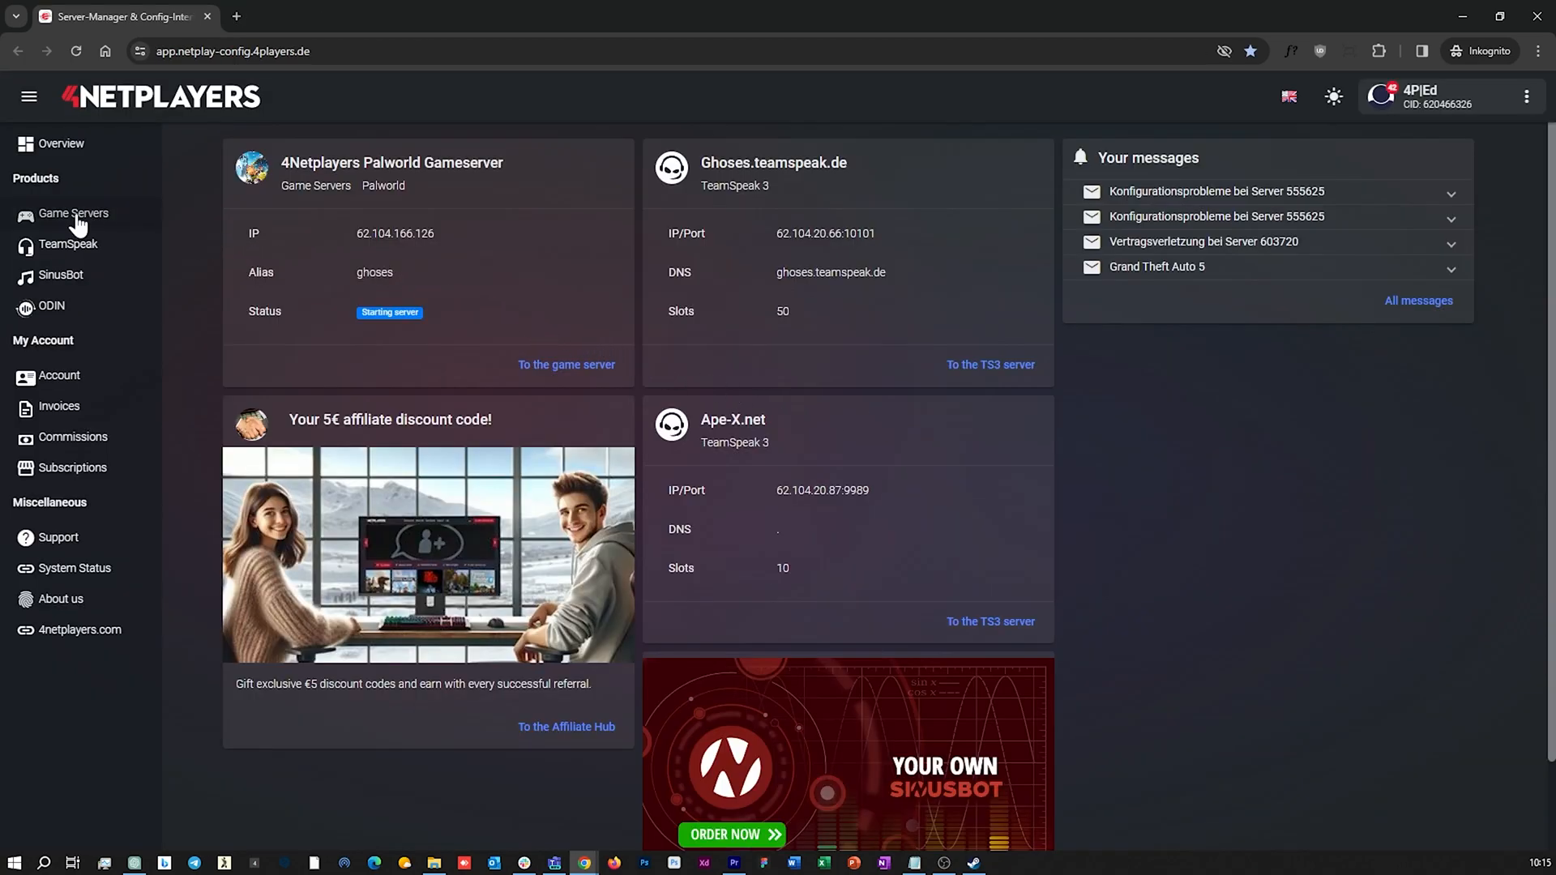
From Game Servers, add a new game and search 'pal' to pick the Palworld tile.
left_click(73, 214)
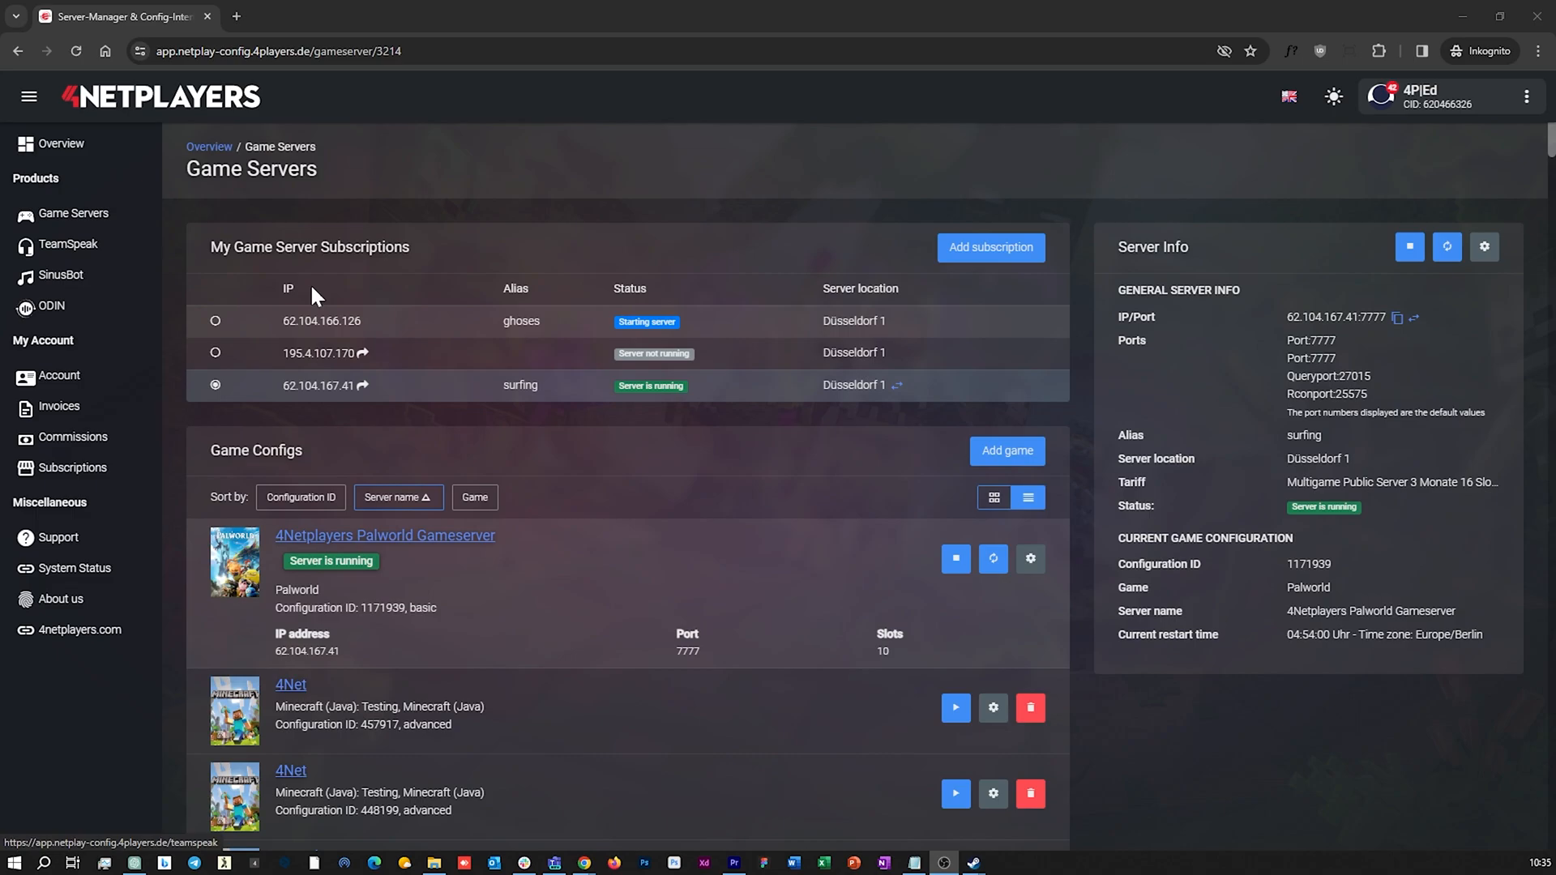
left_click(1005, 451)
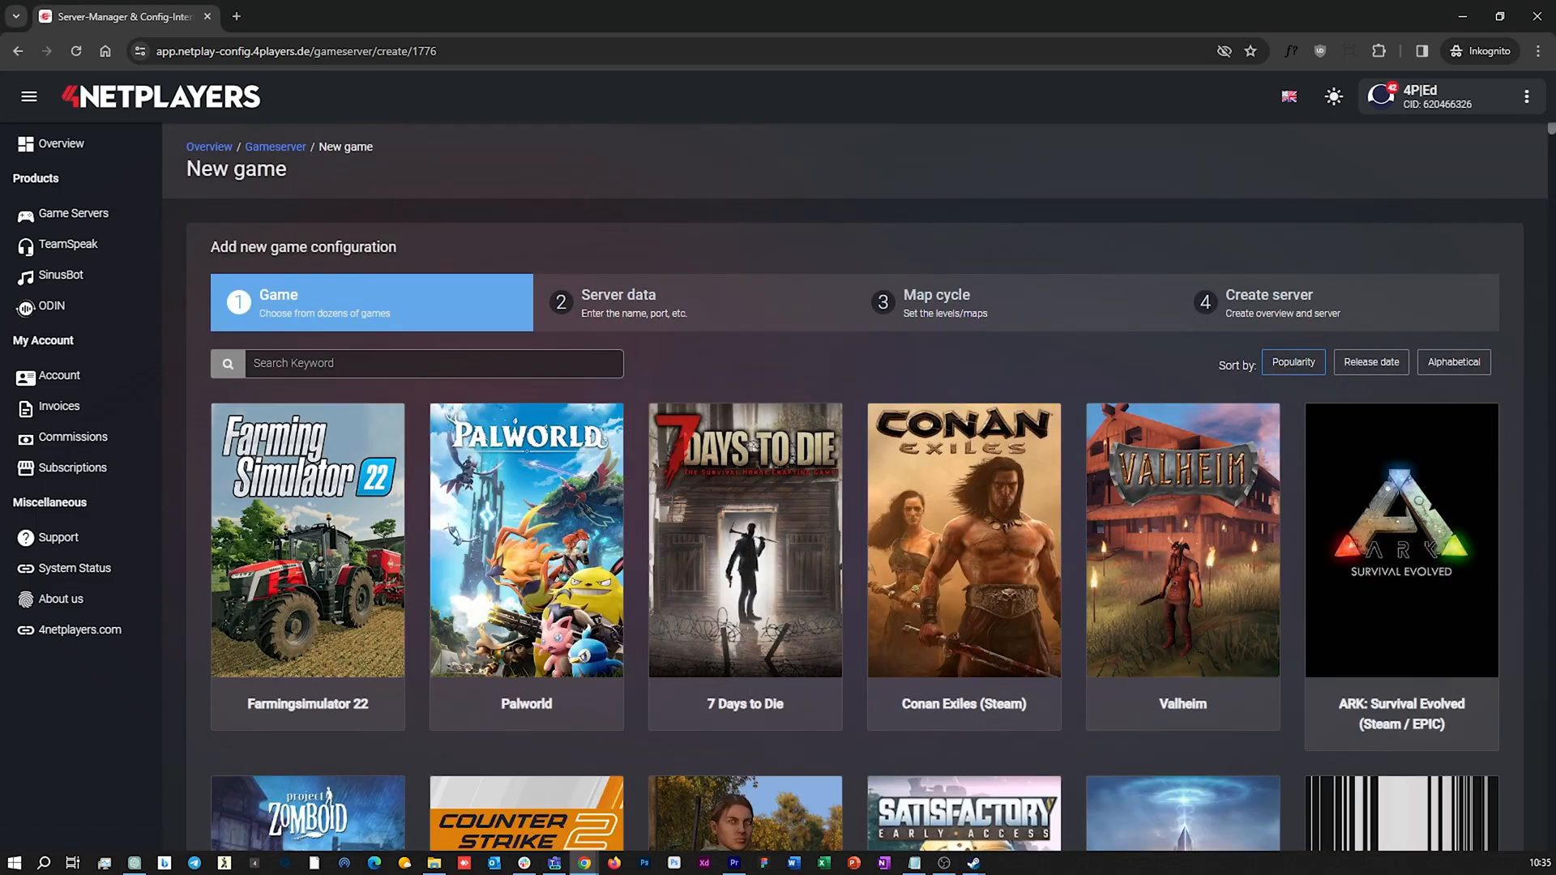
left_click(416, 362)
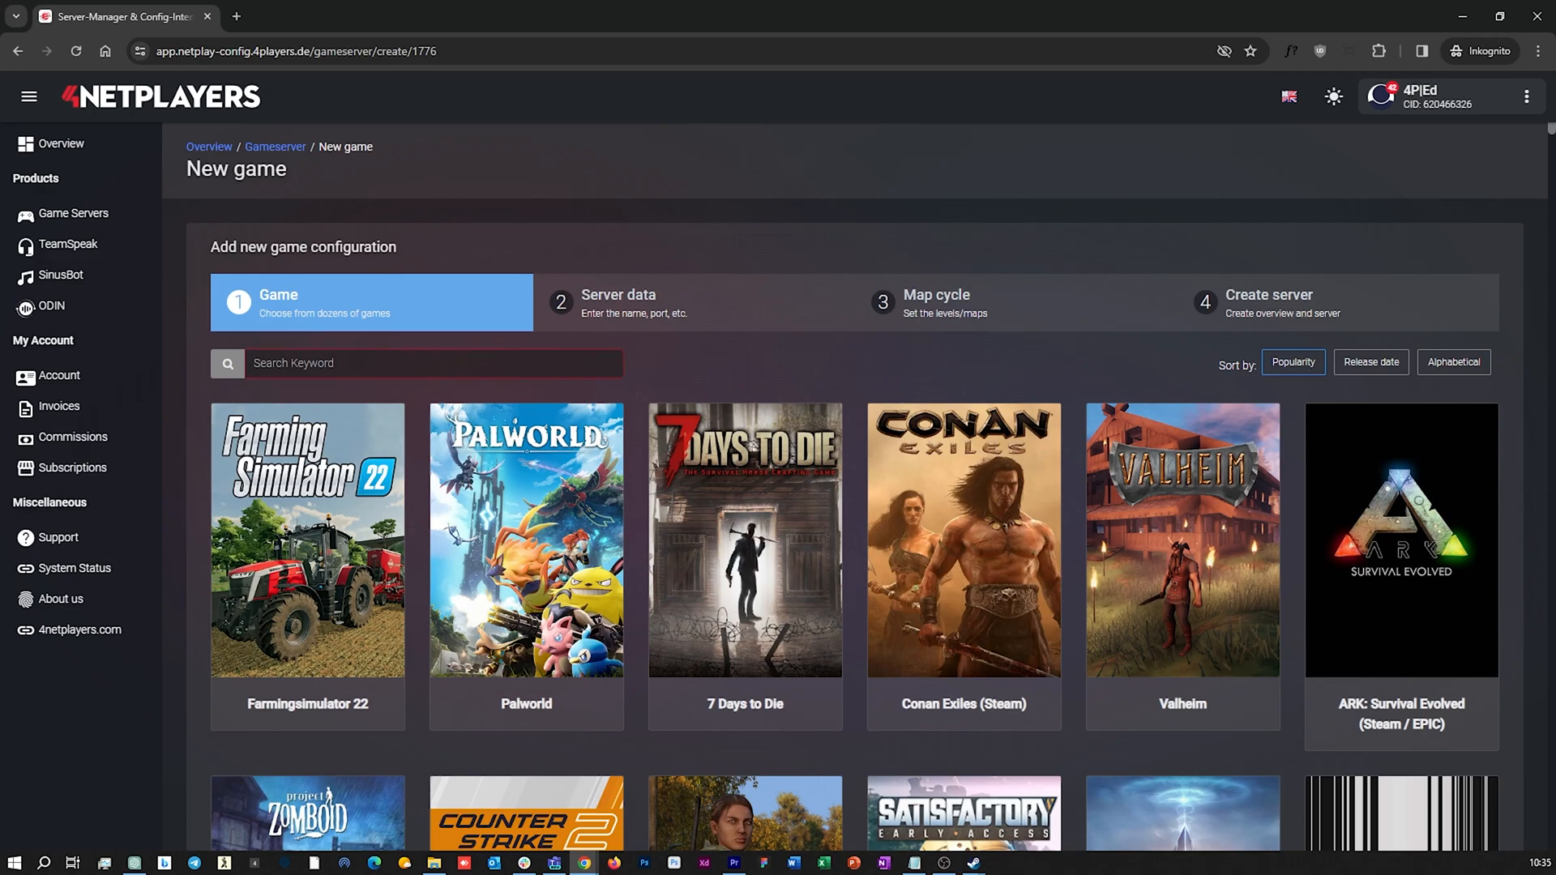
type("pal")
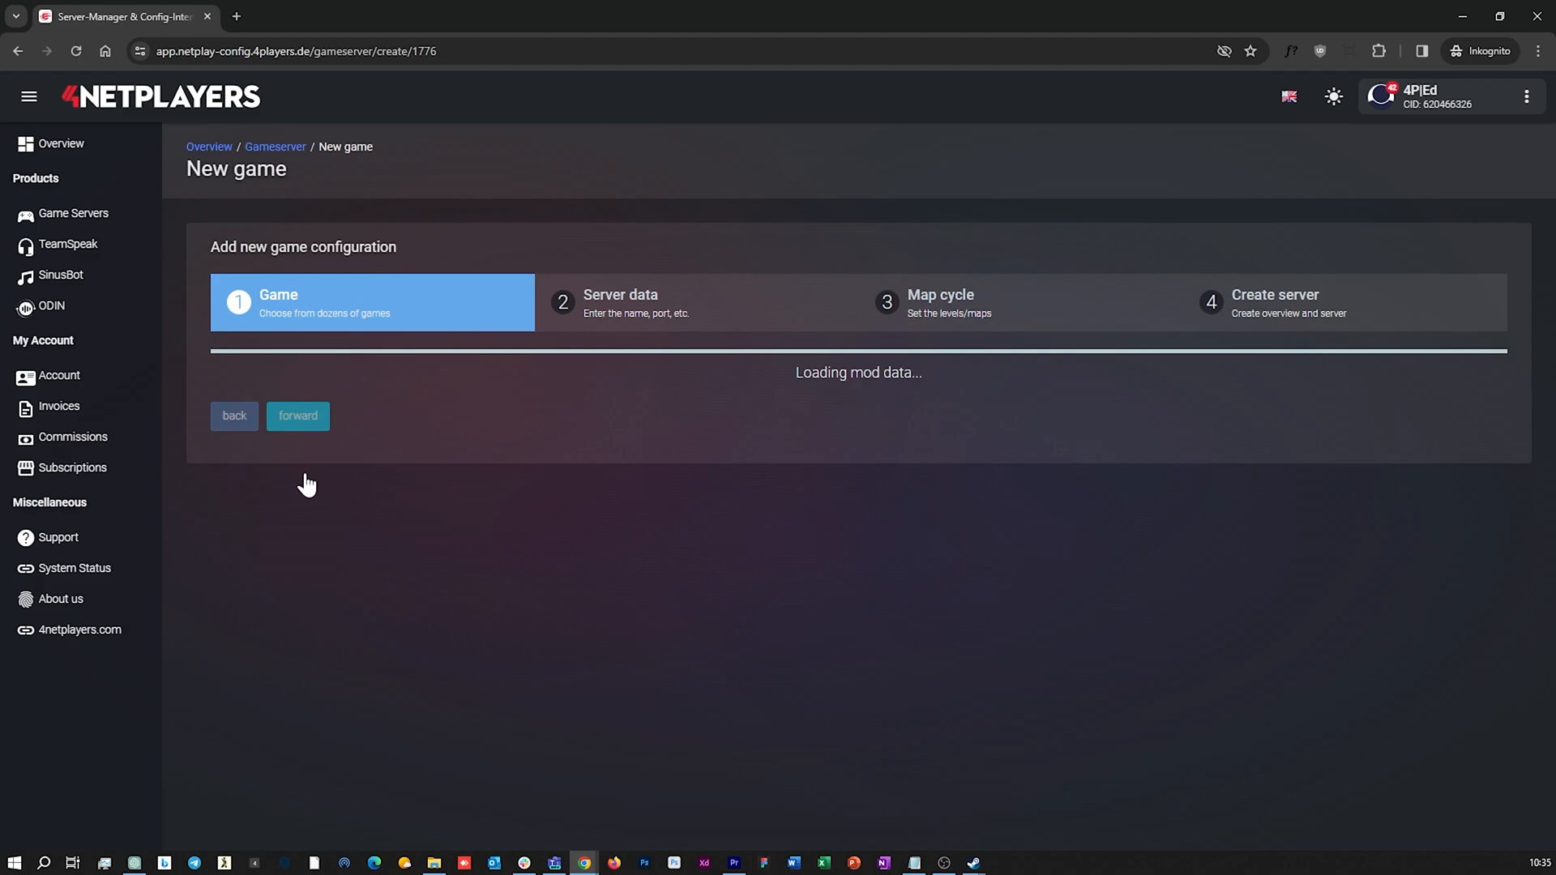
Name the server '4Netplayers Palworld Gameserver #1' and set the slot count to 10.
left_click(298, 416)
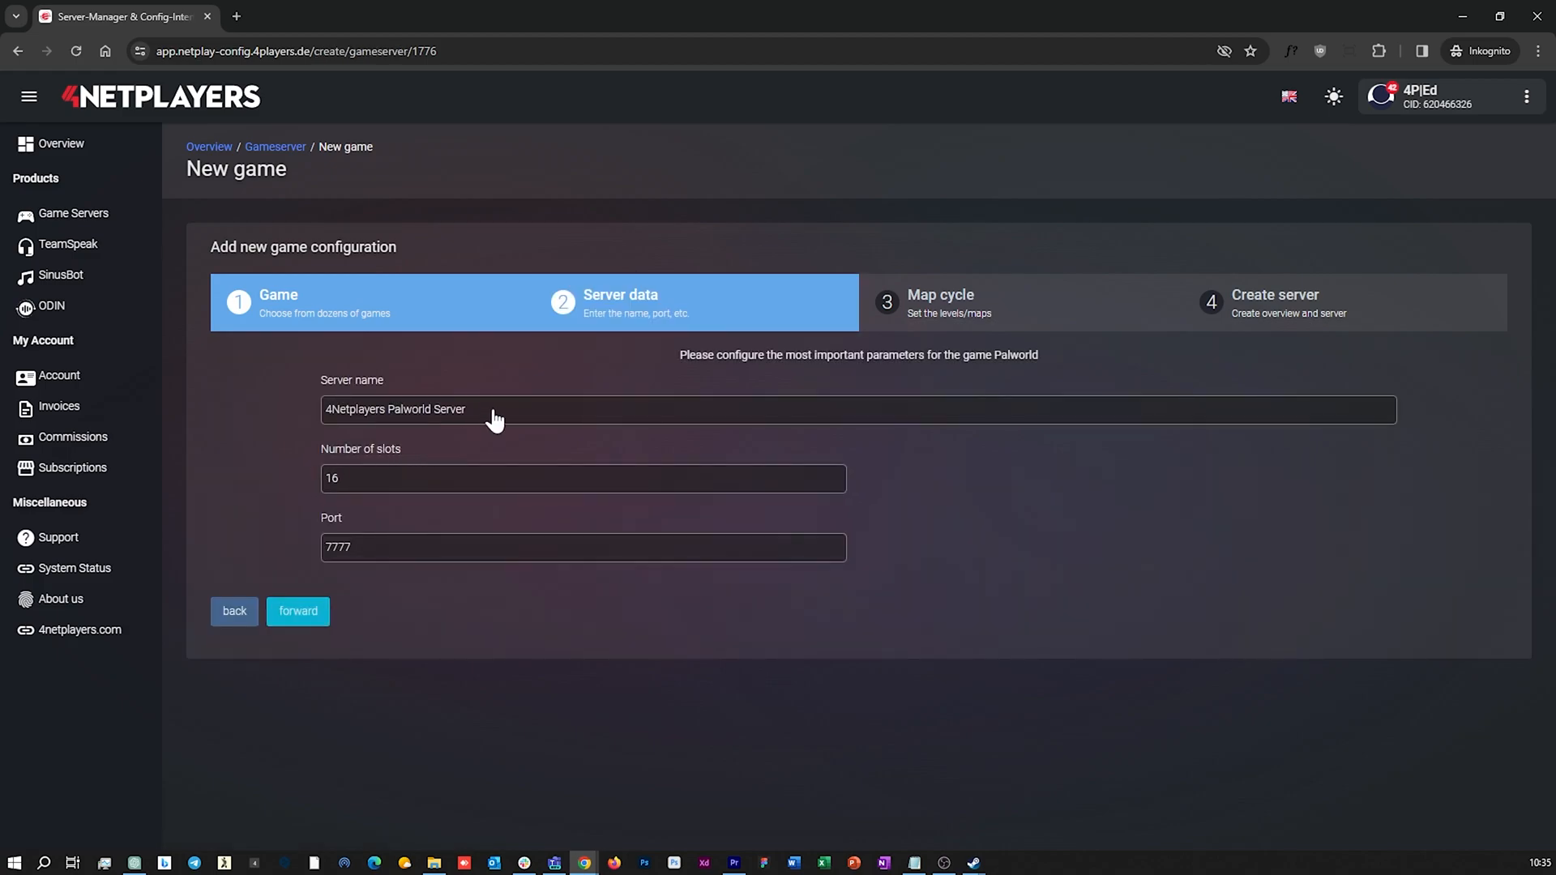
double_click(447, 409)
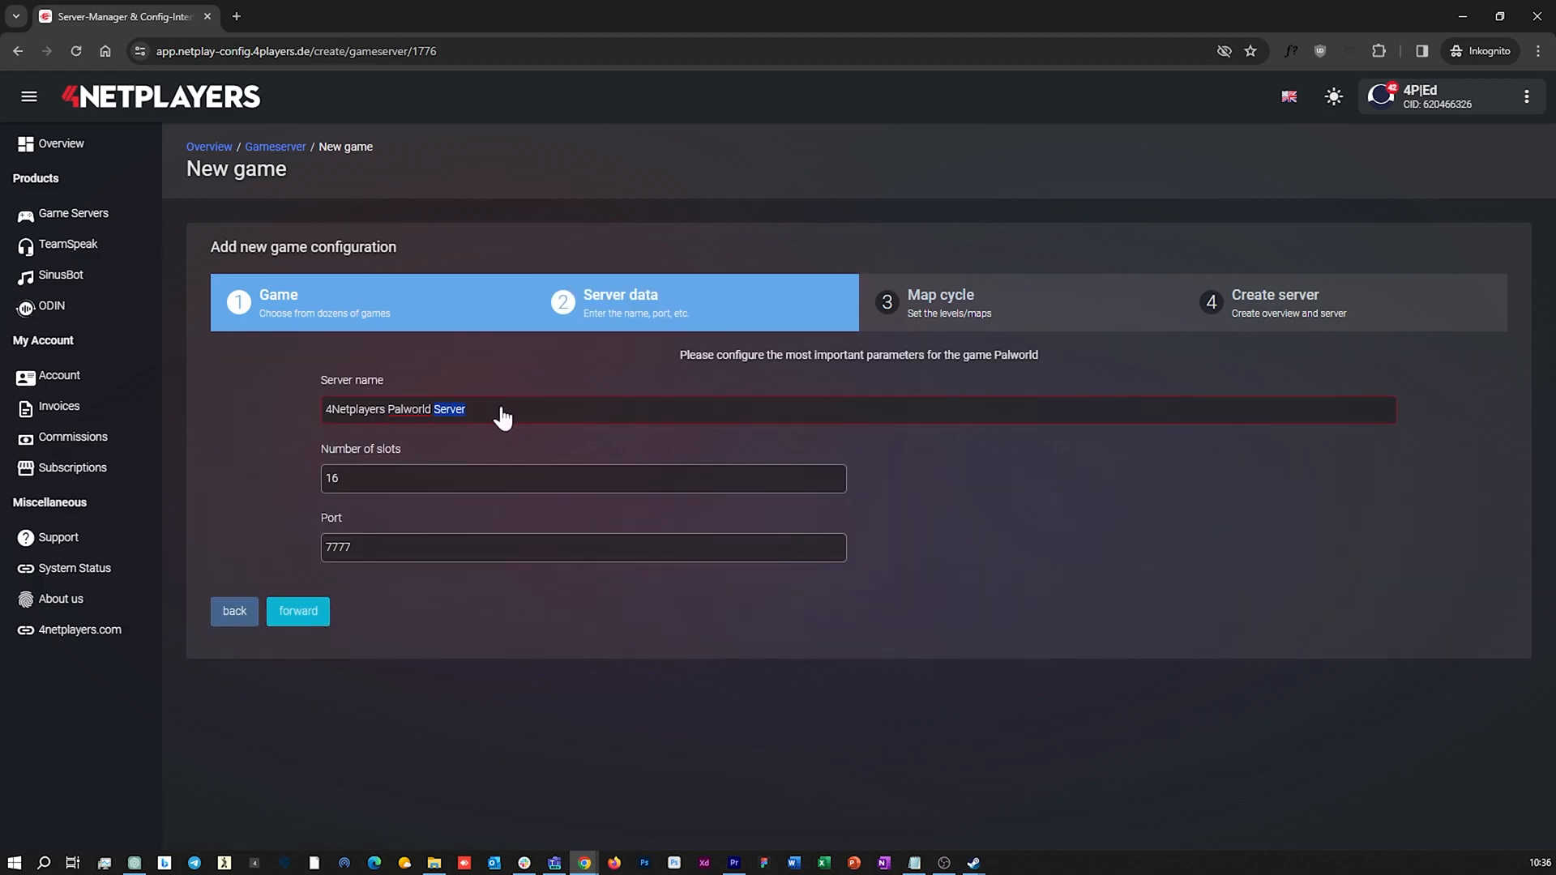
type("Gameserver")
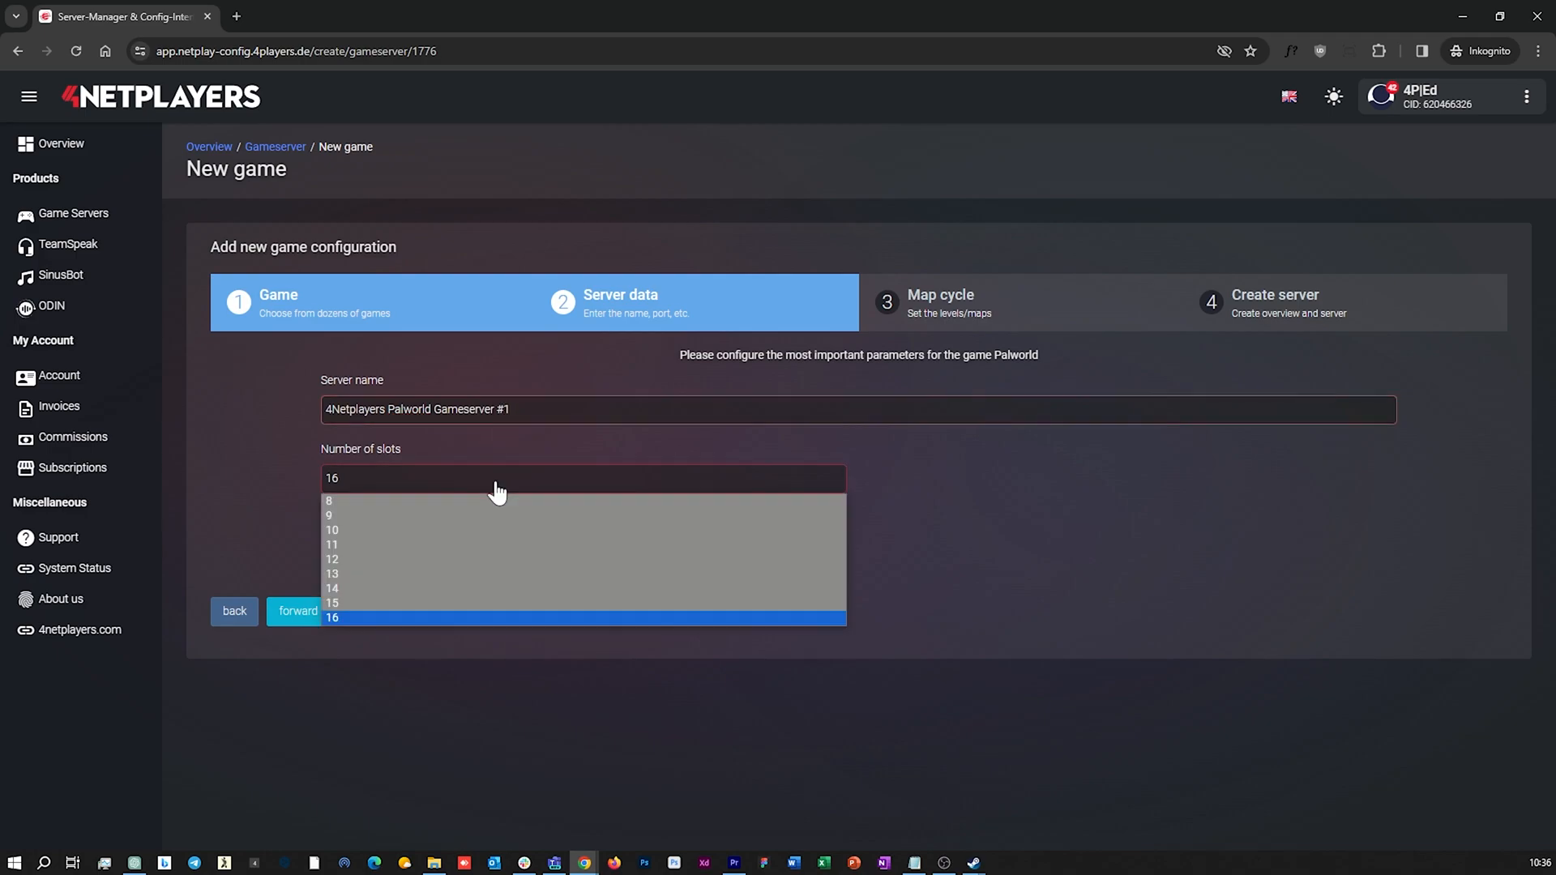
mouse_move(480, 528)
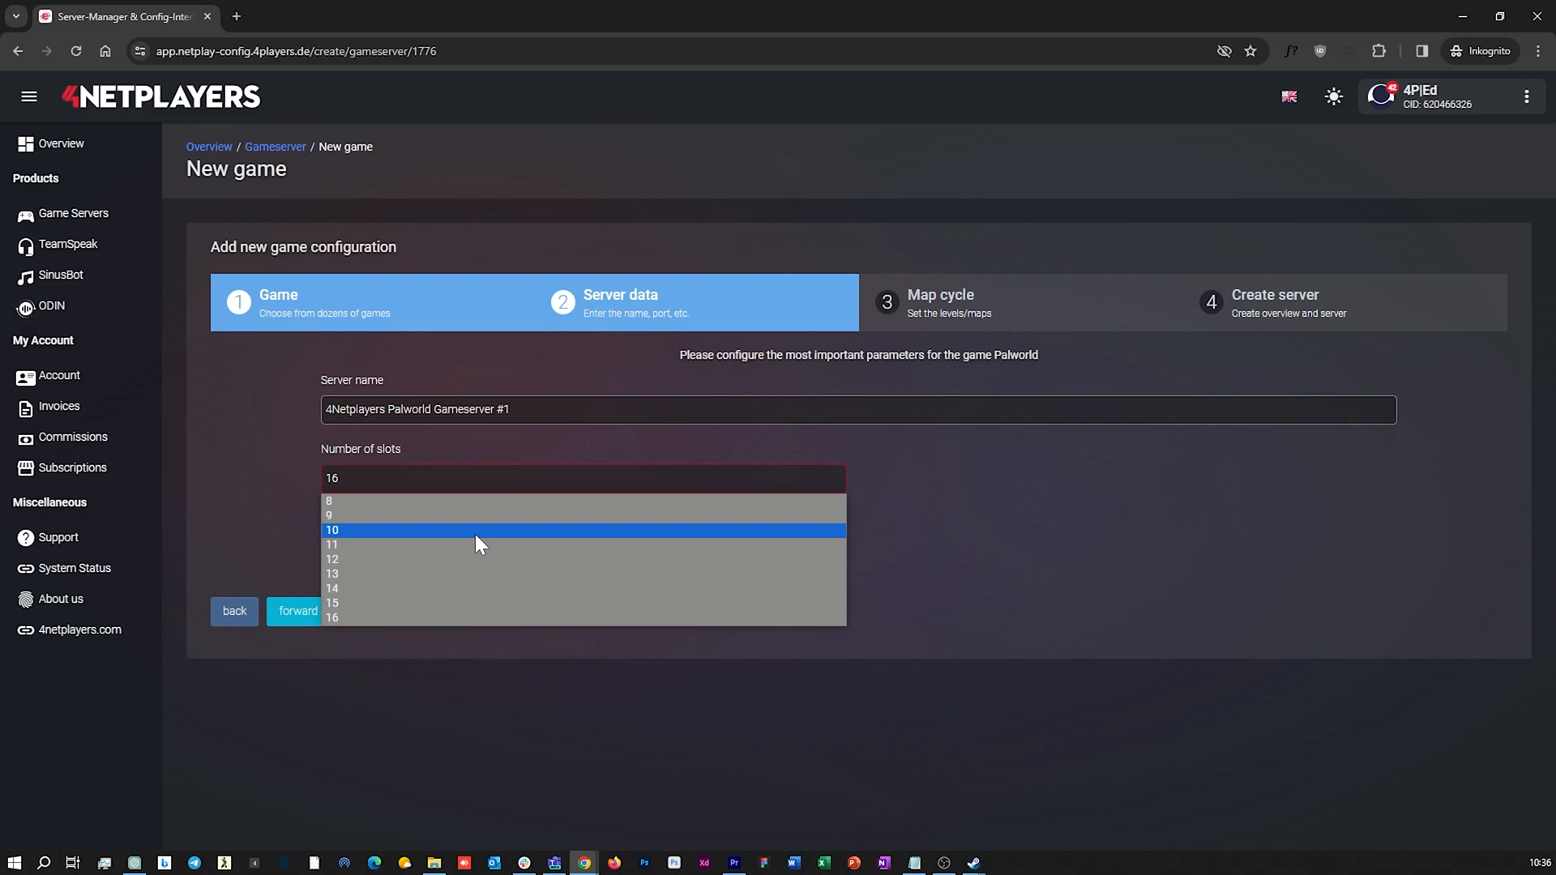
left_click(332, 530)
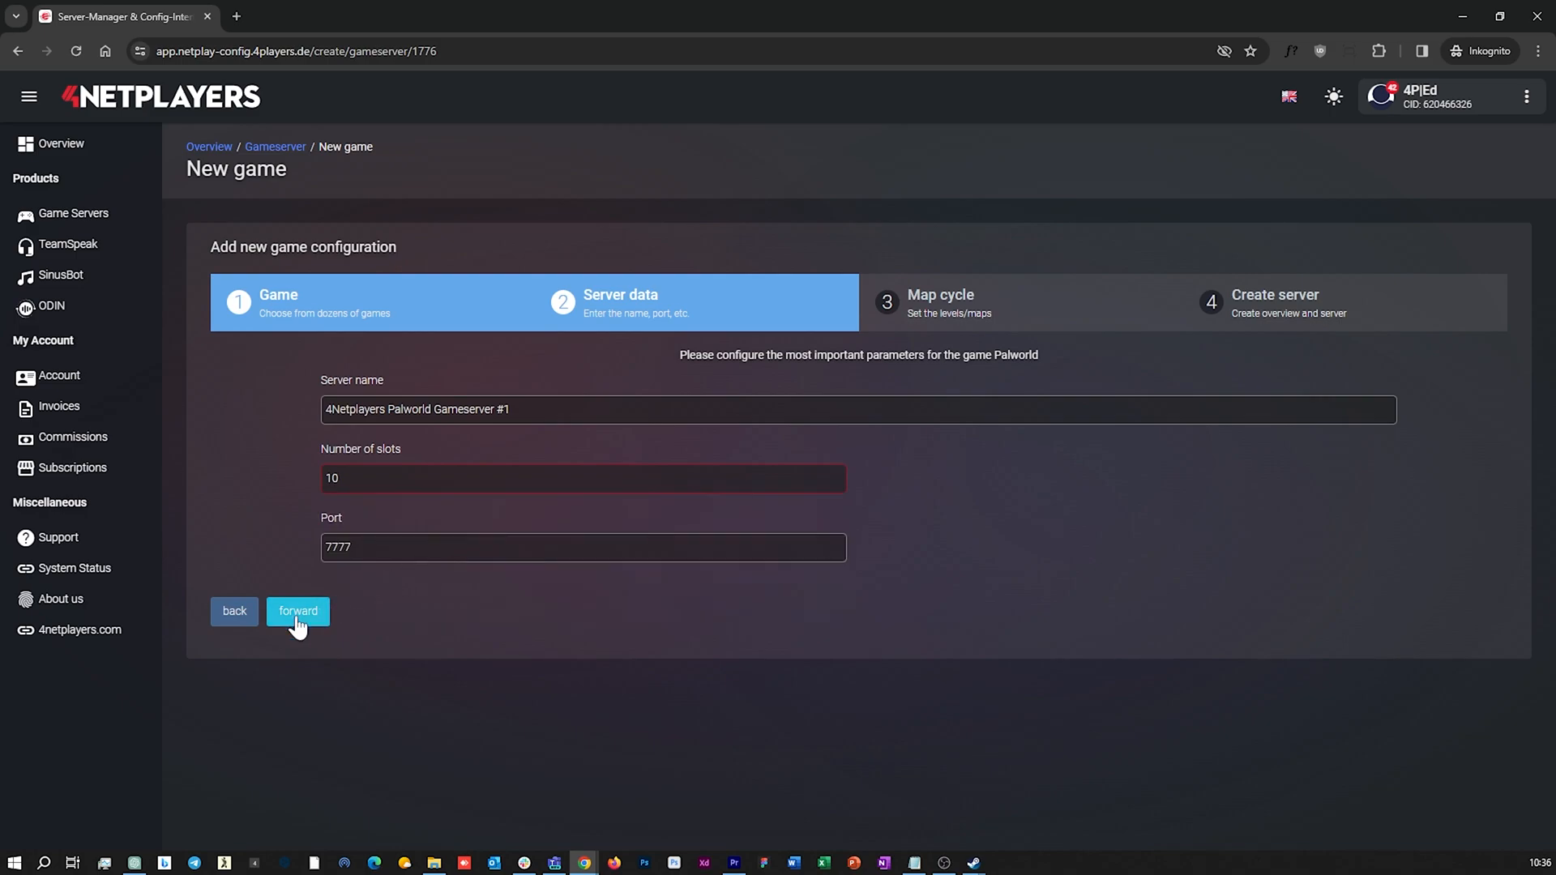
Finish the wizard to create the Palworld server and acknowledge the confirmation.
left_click(299, 611)
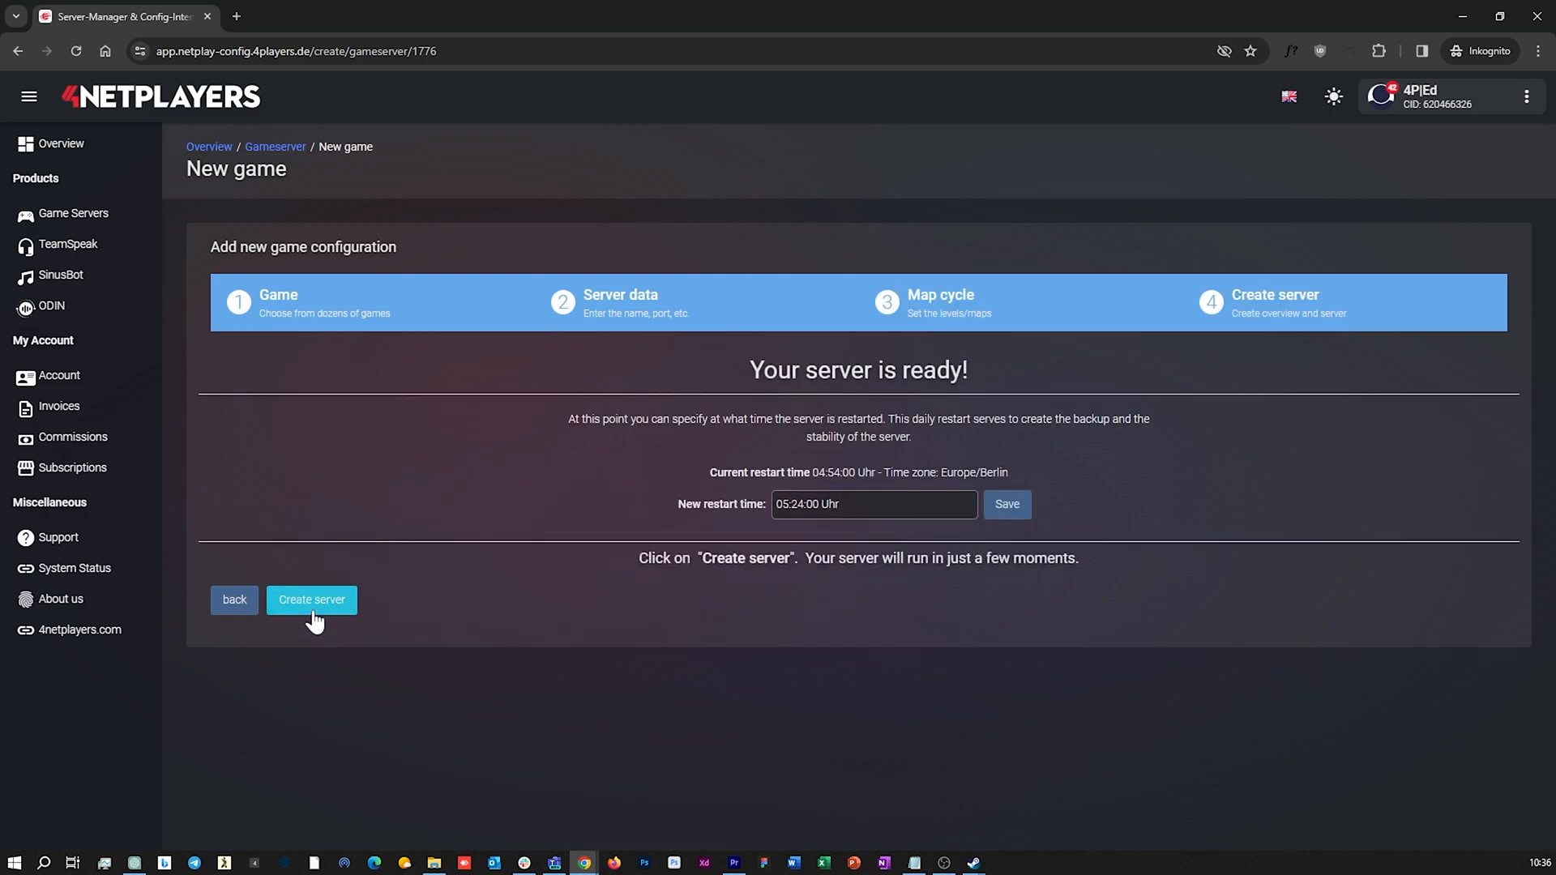
left_click(312, 600)
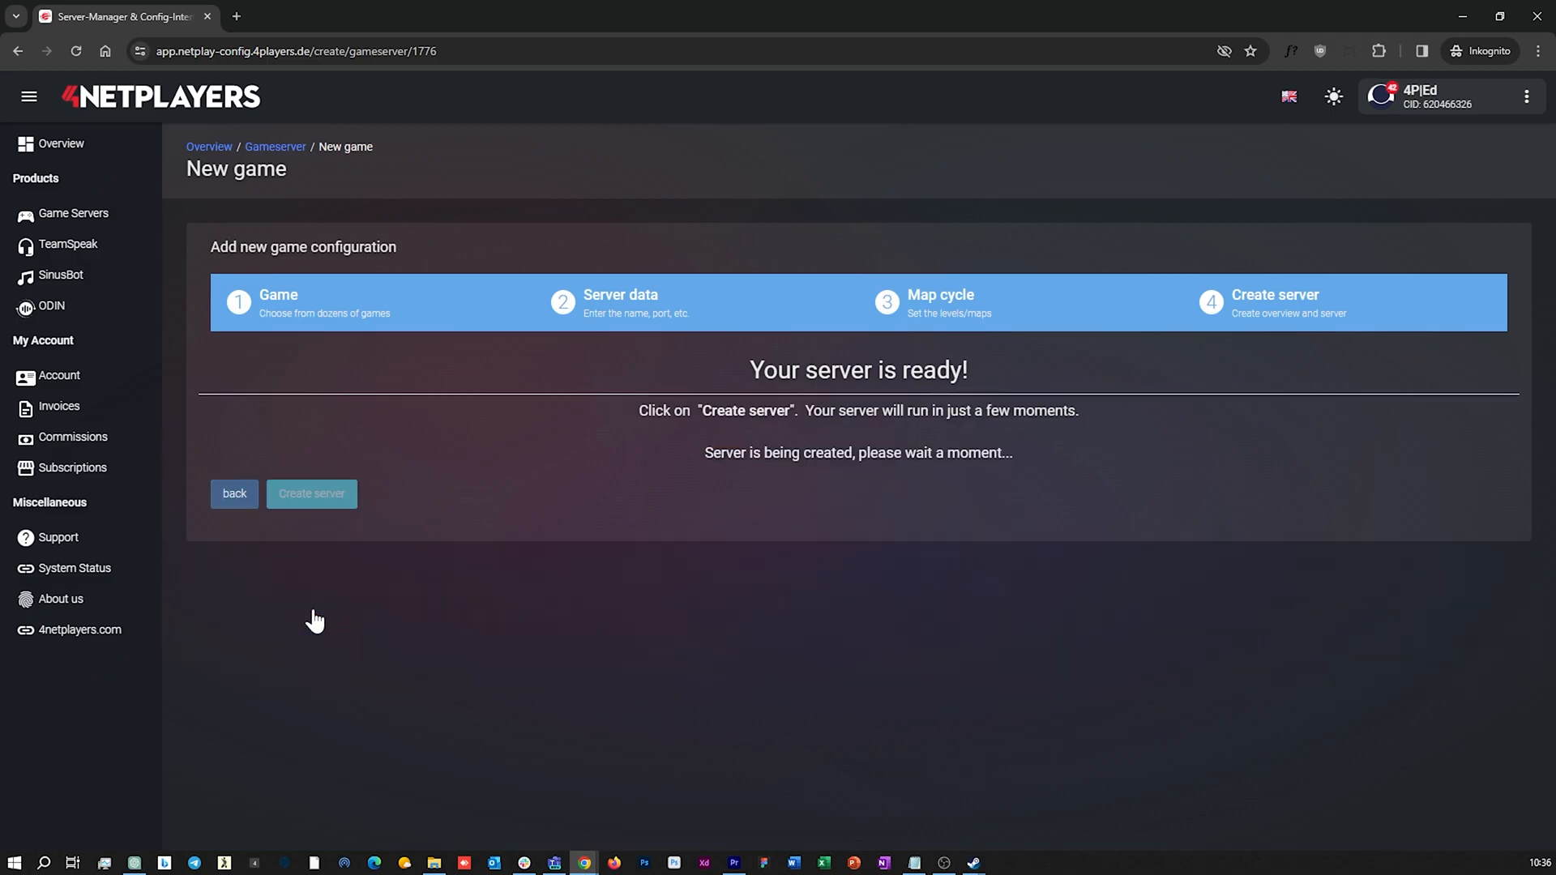
left_click(311, 492)
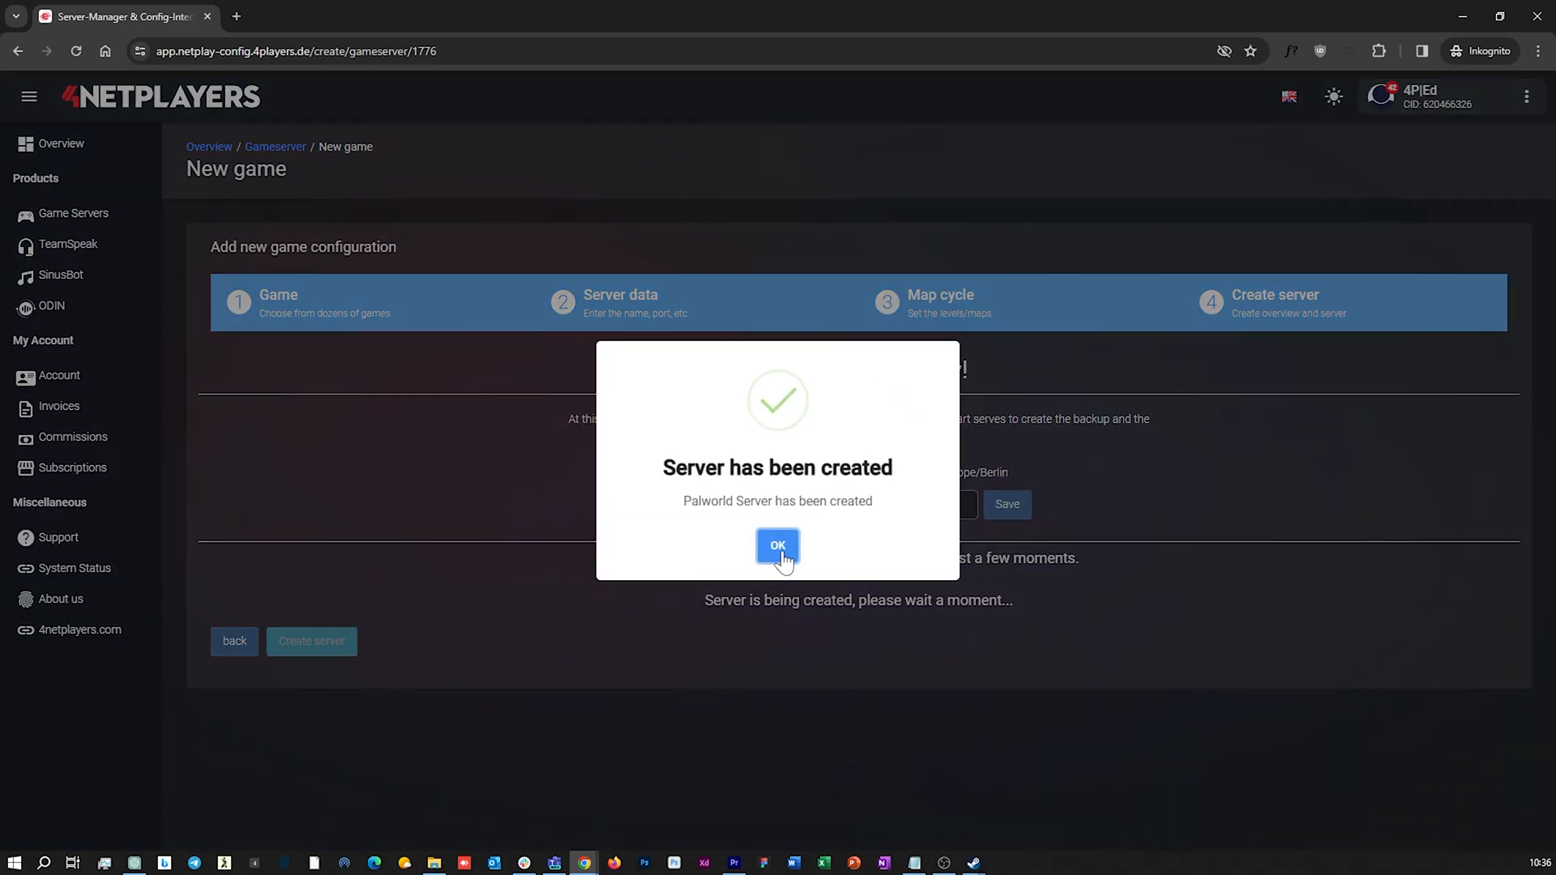
left_click(776, 546)
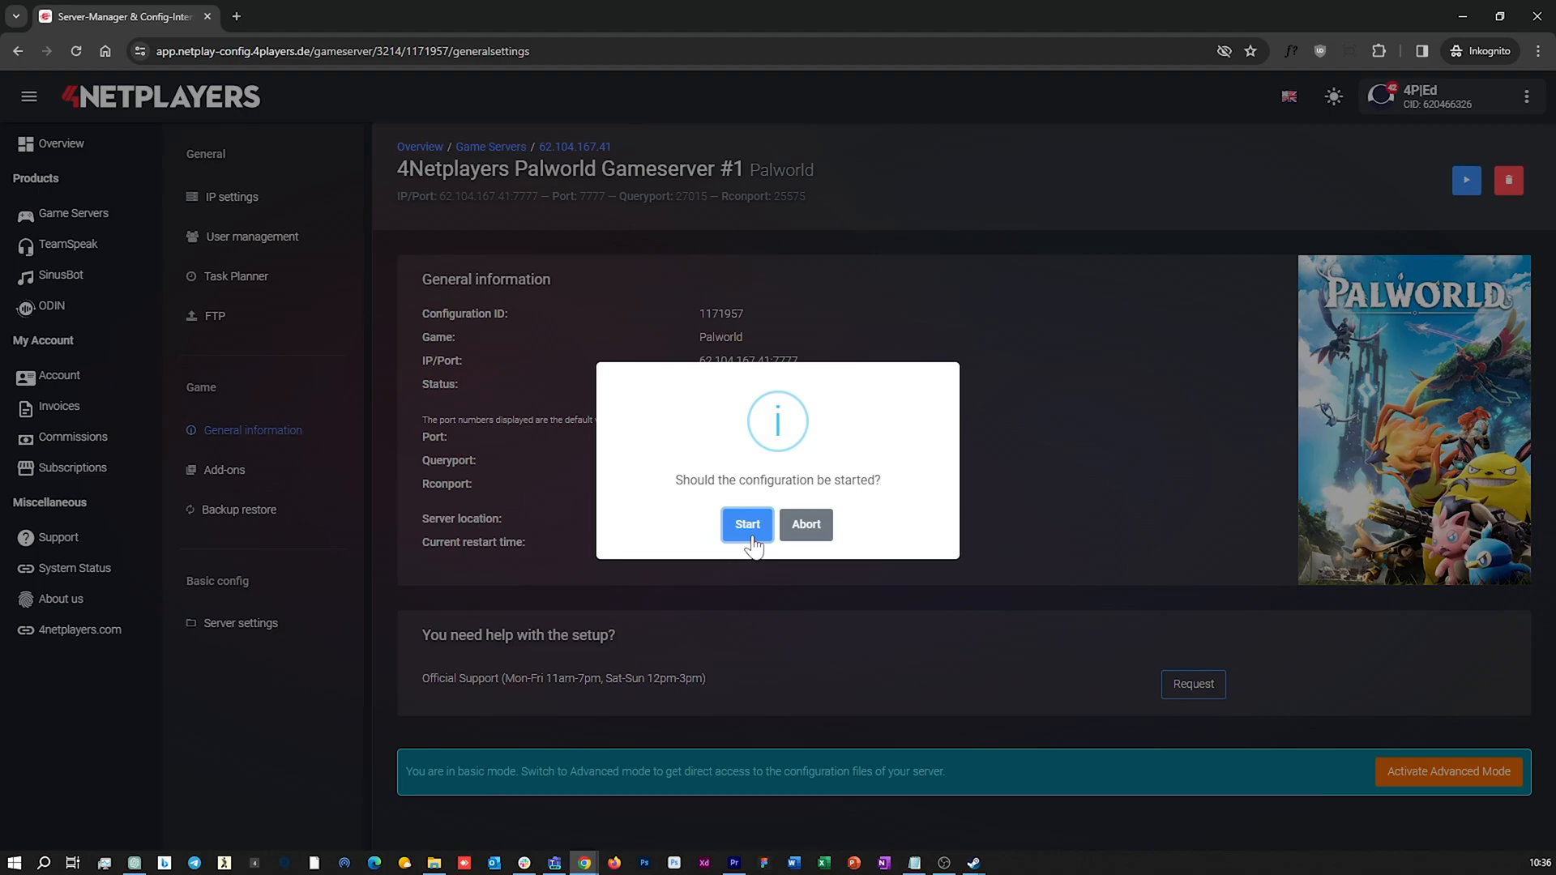
Start the new Palworld server, confirm the notice and return to the Game Servers overview.
left_click(745, 523)
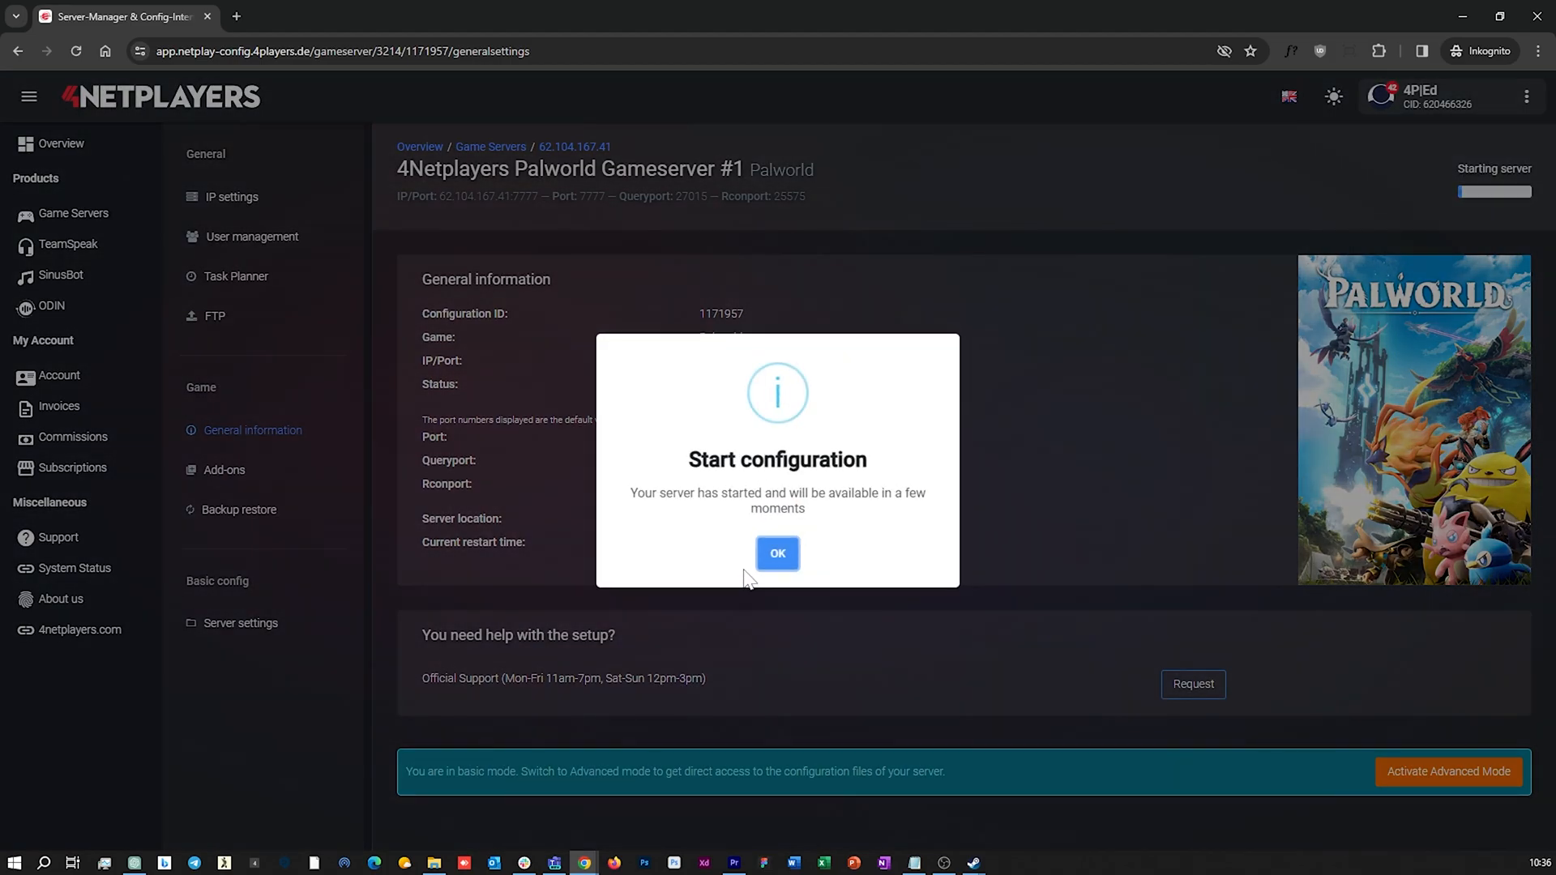
left_click(776, 553)
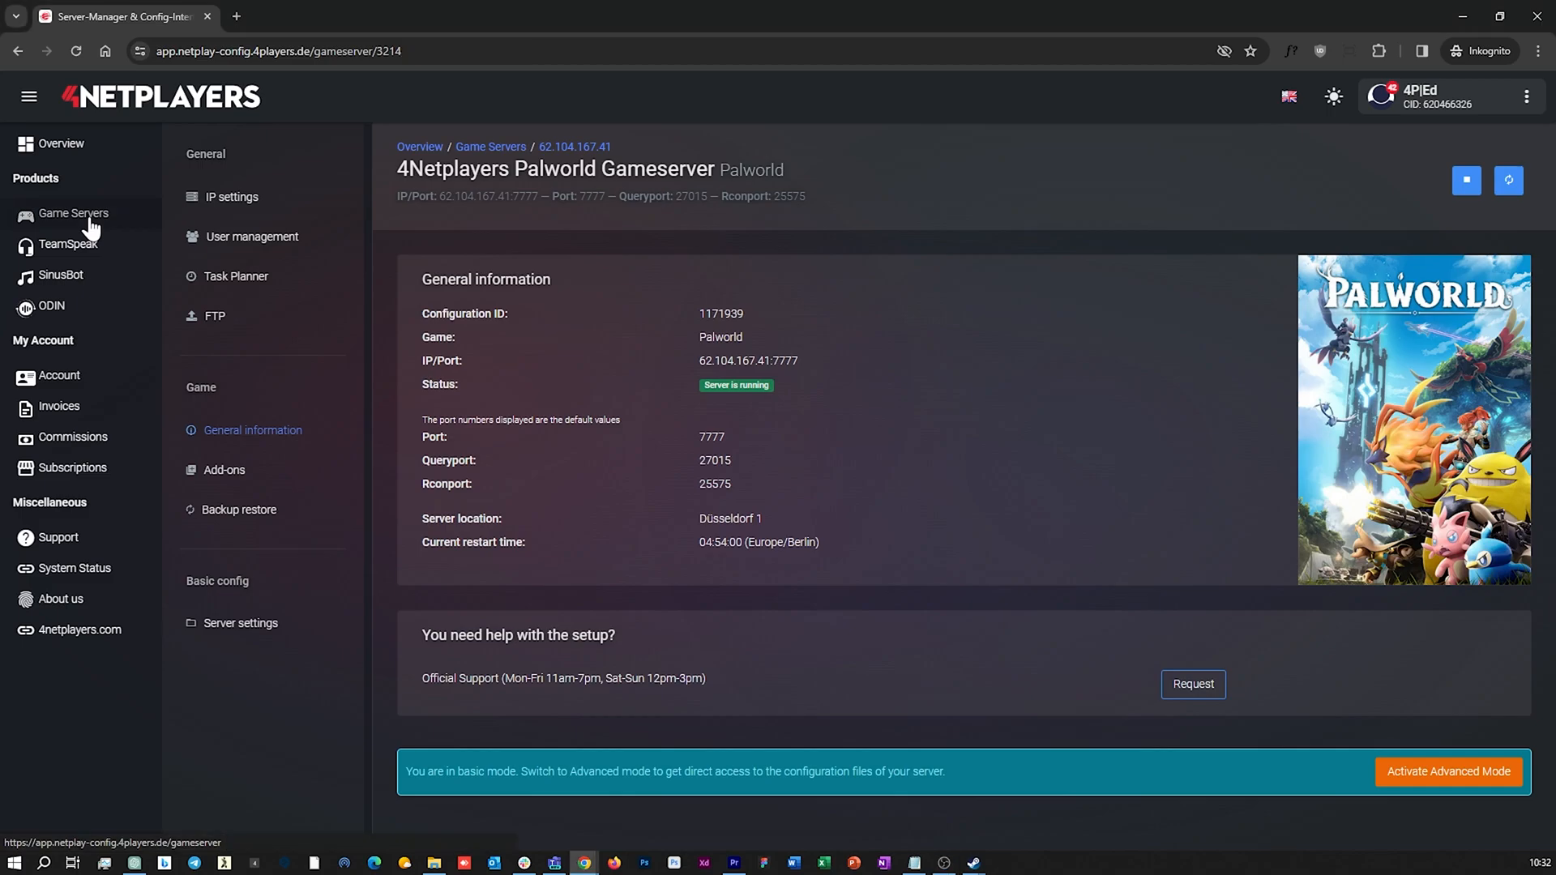
left_click(73, 212)
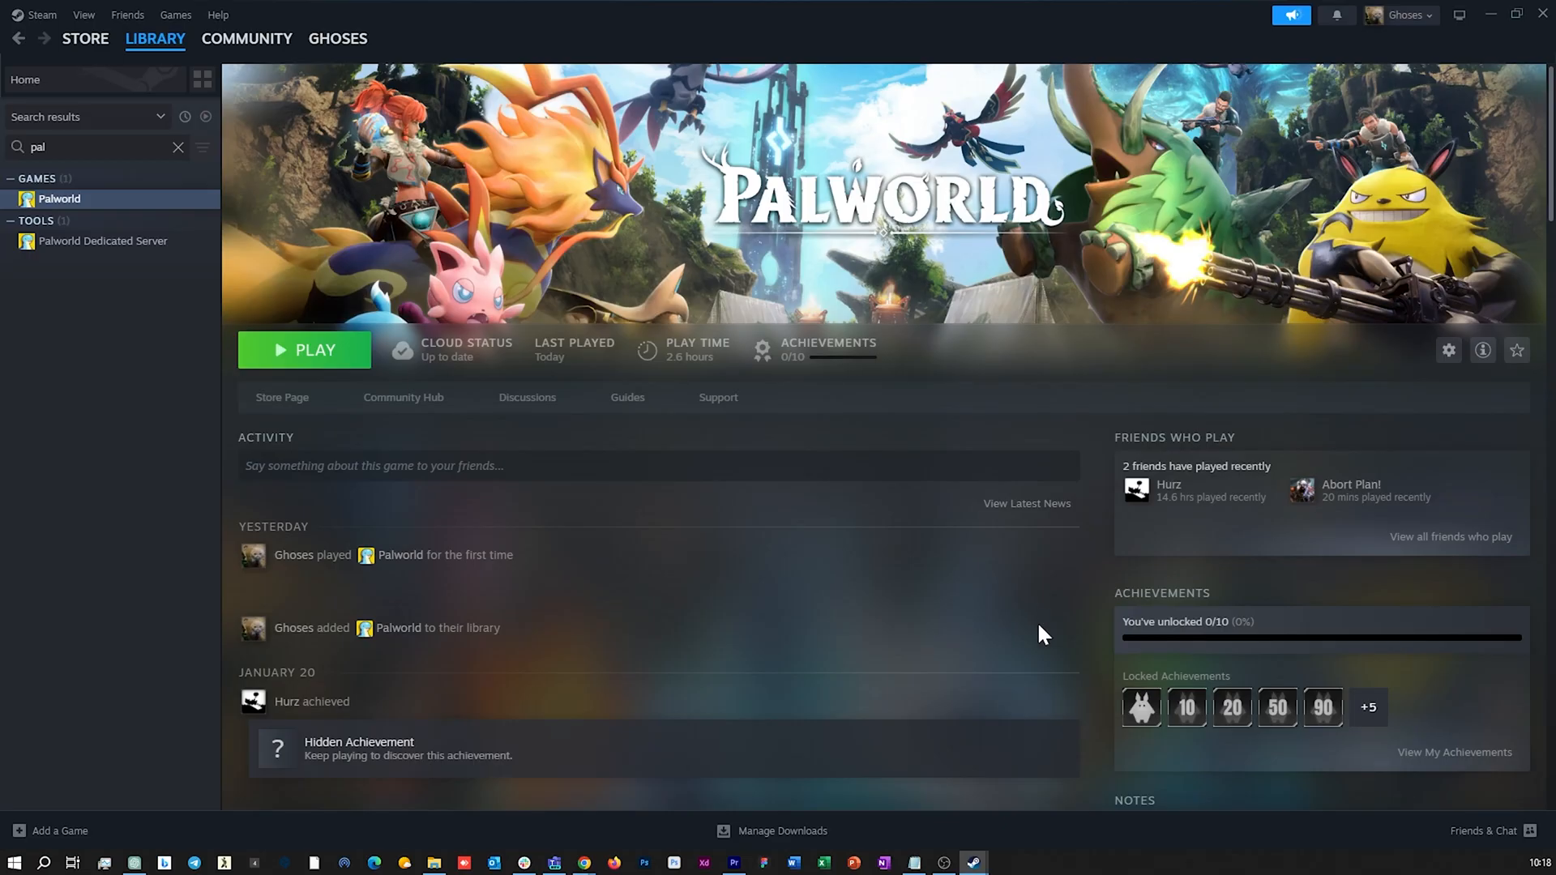
mouse_move(517, 508)
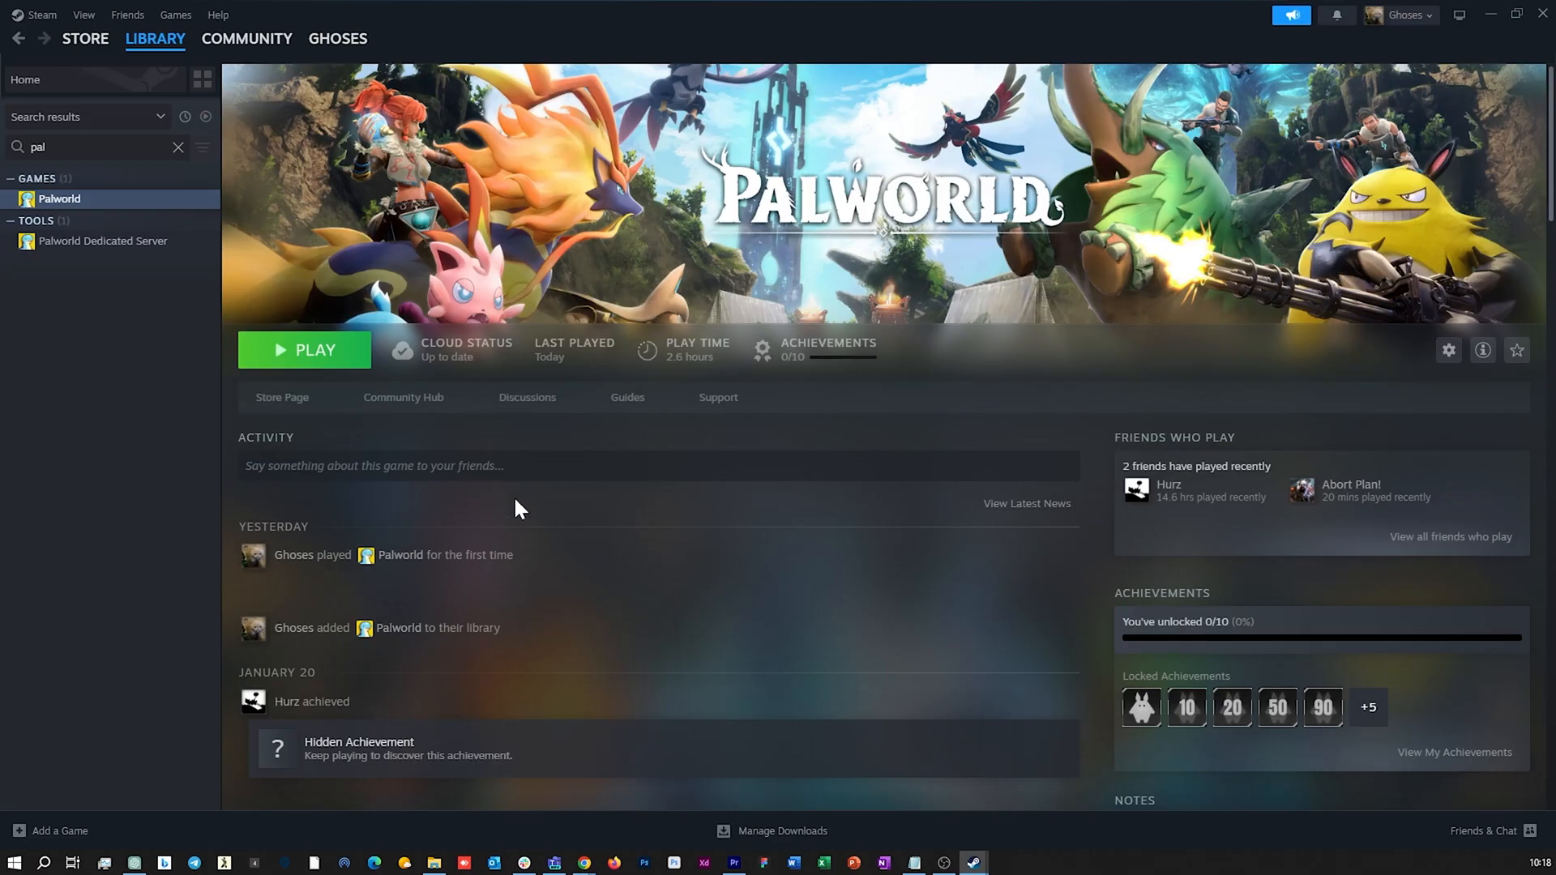
Launch Palworld with the green Play button in the Steam library.
left_click(303, 350)
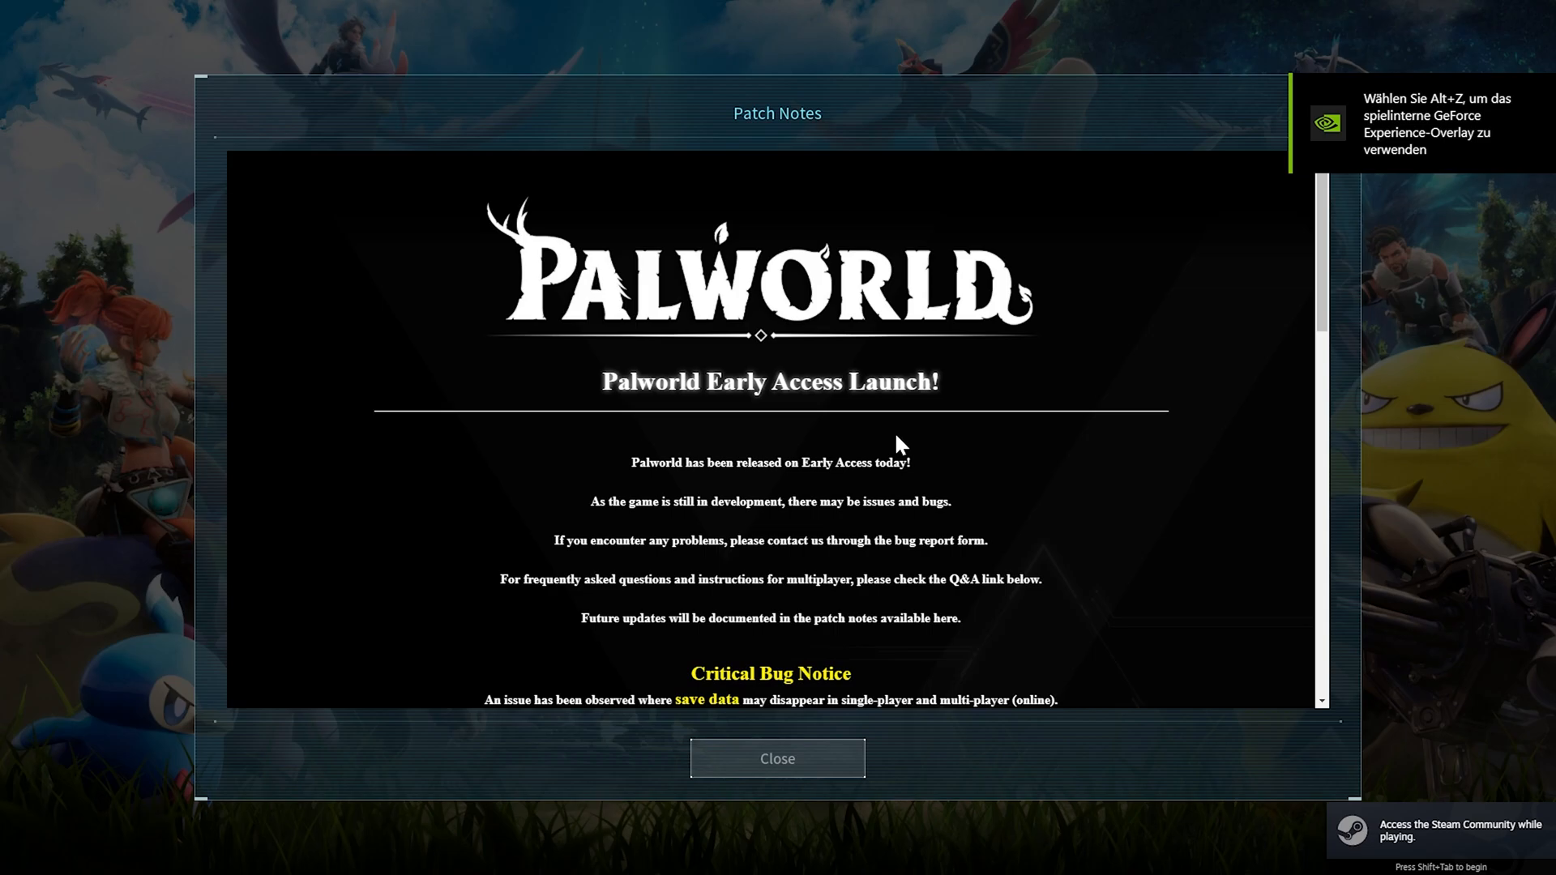
Close the patch notes, enter Join Multiplayer Game and accept the experimental servers warning.
left_click(776, 758)
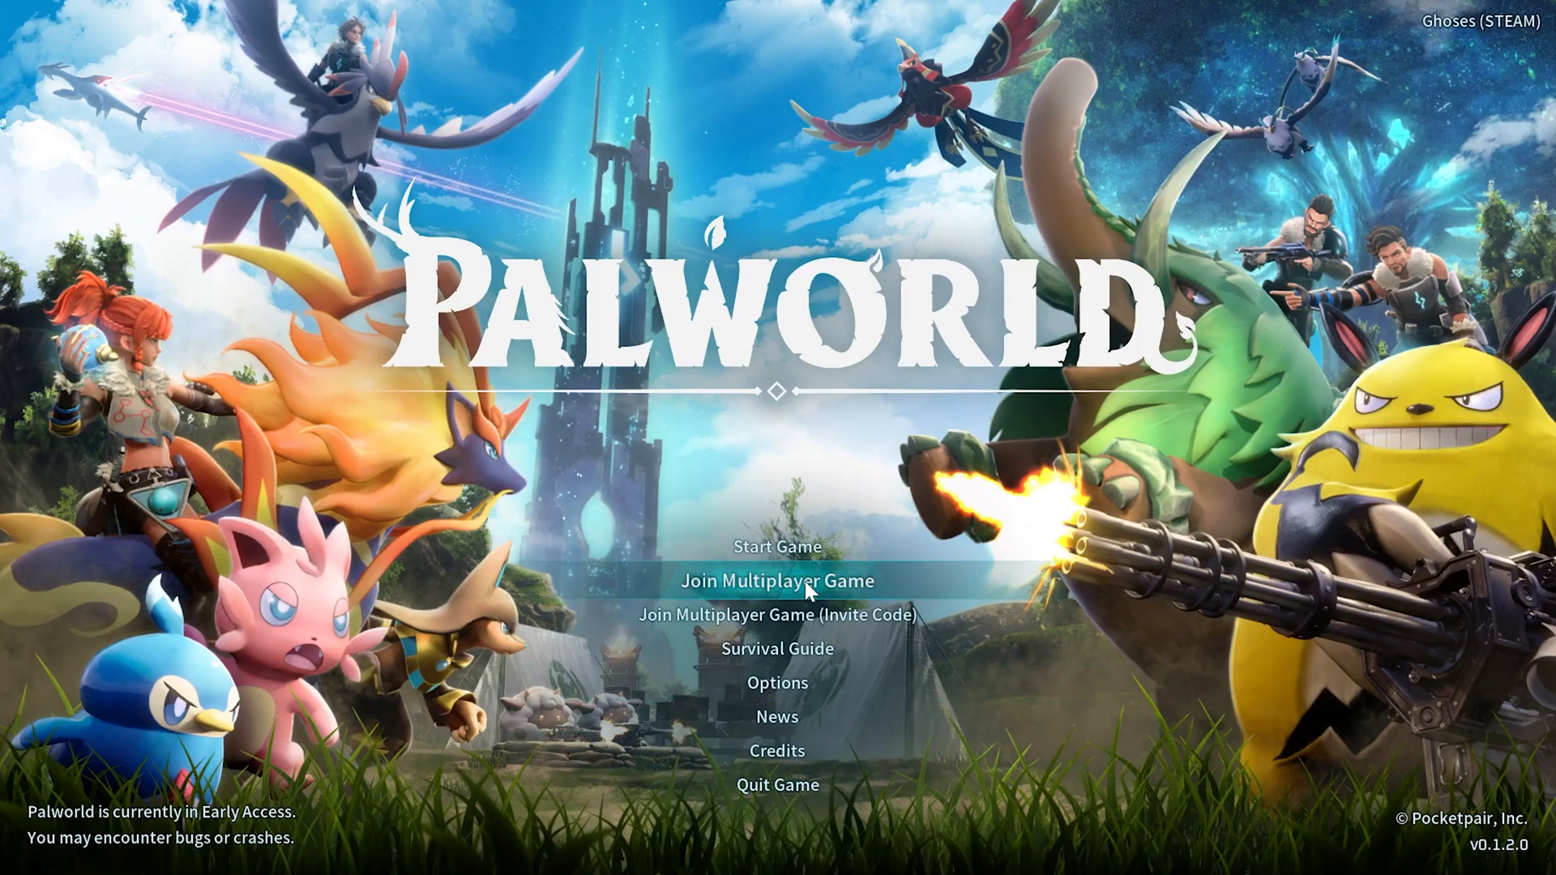
left_click(777, 580)
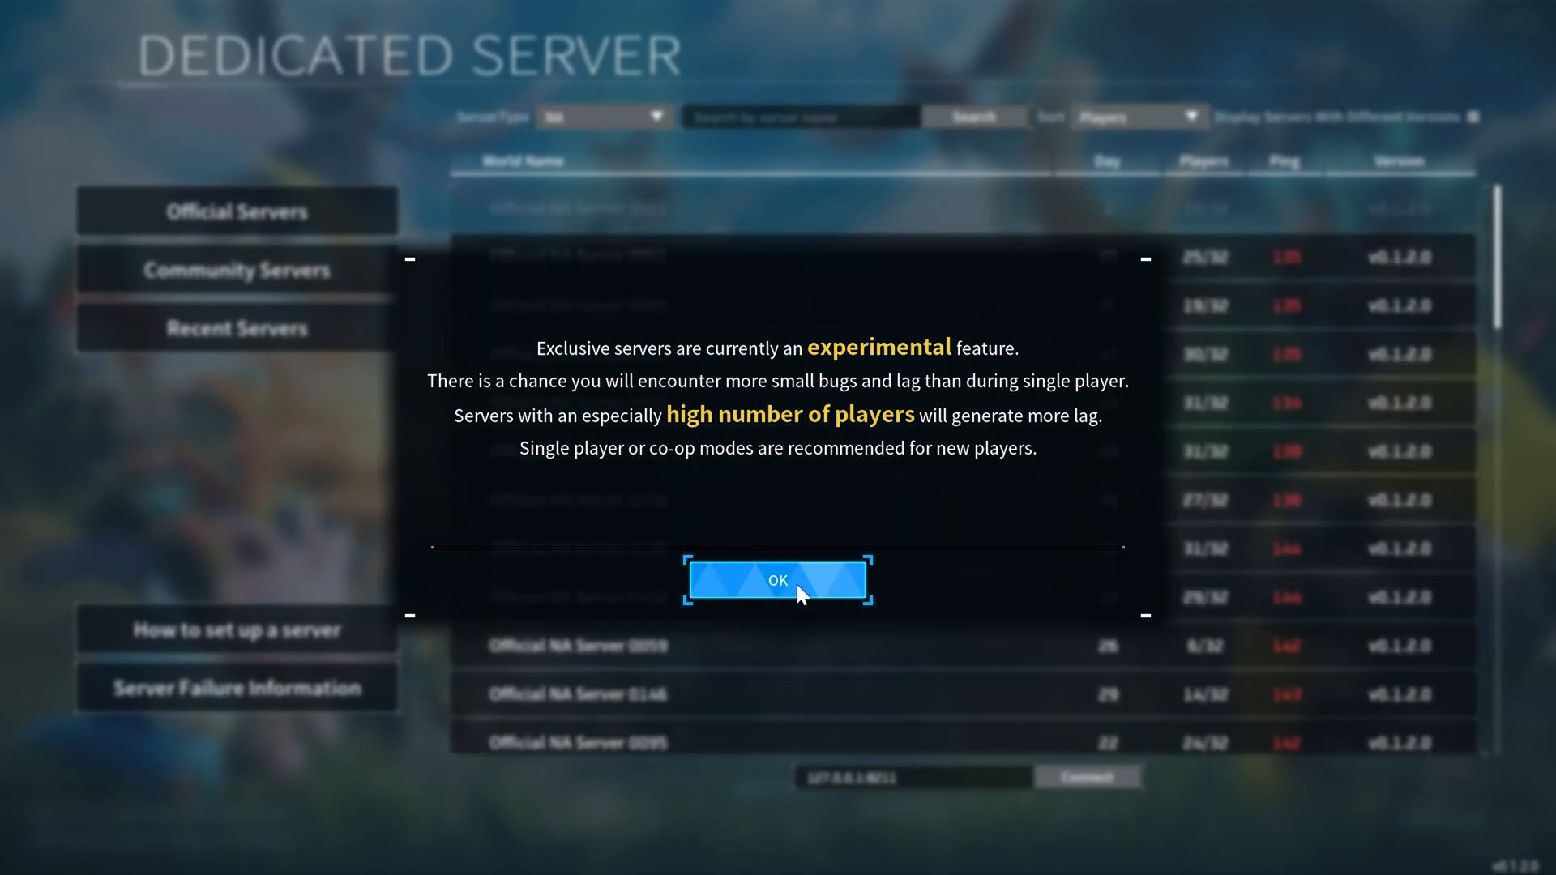
left_click(776, 580)
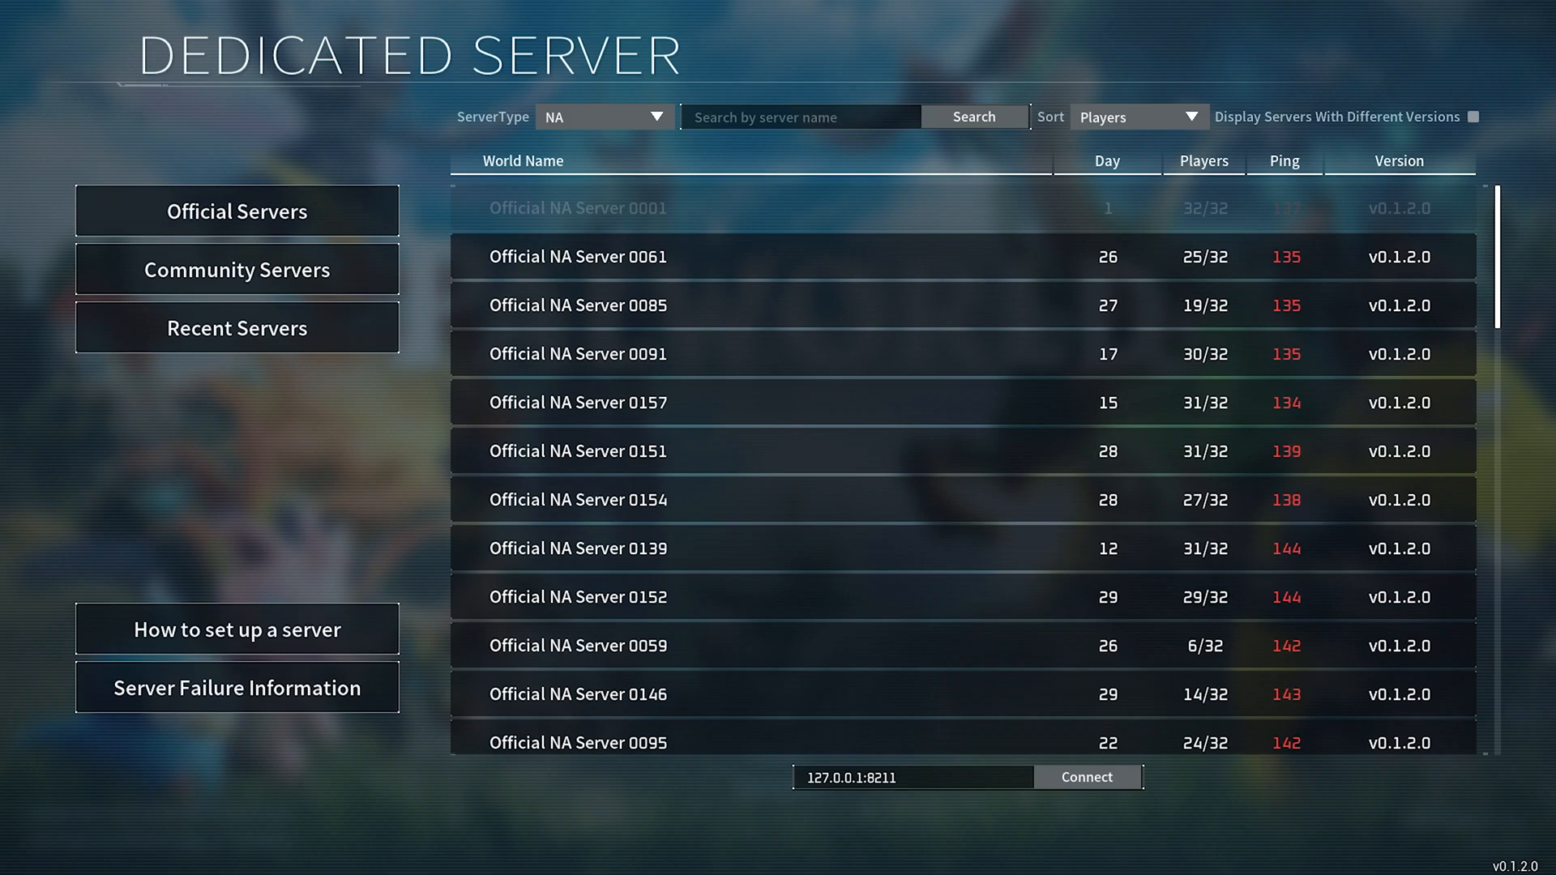
right_click(910, 776)
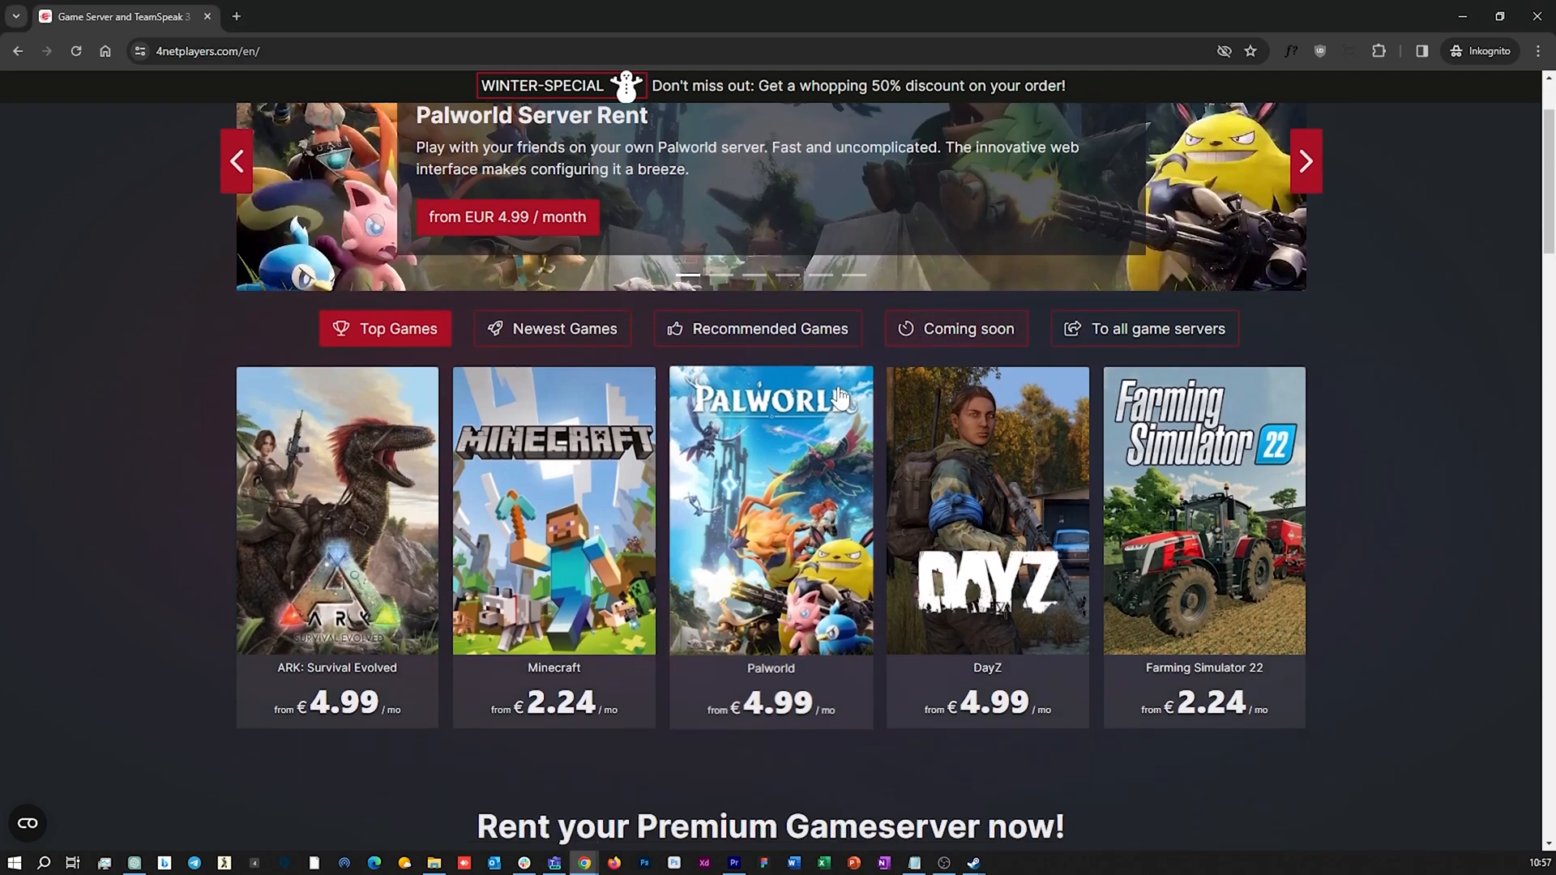
Open Palworld server hosting and select the 16 Slots package.
left_click(770, 511)
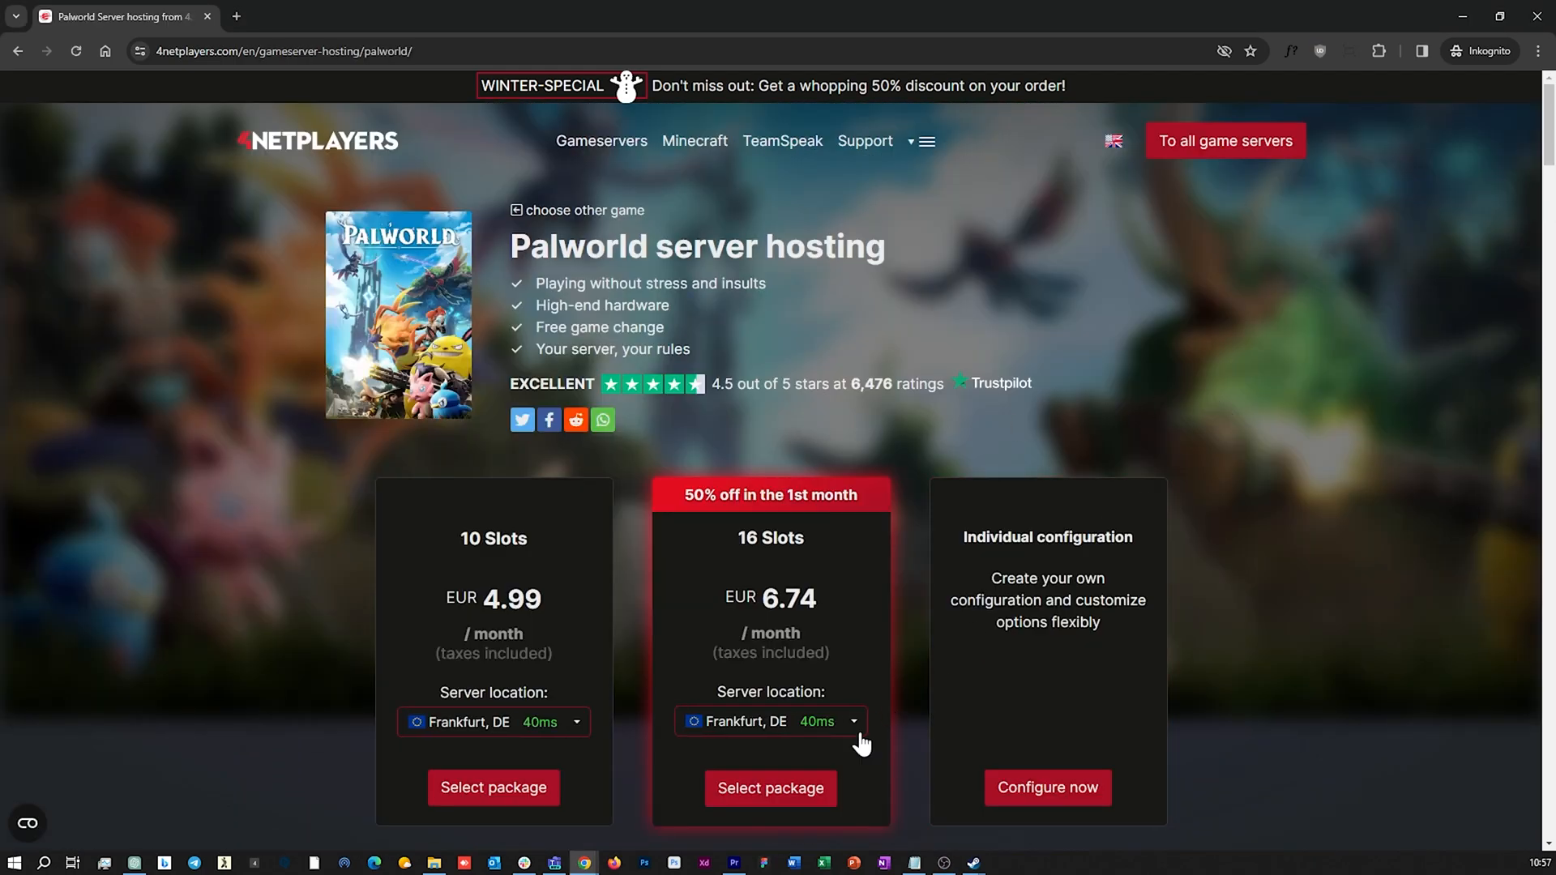
left_click(770, 788)
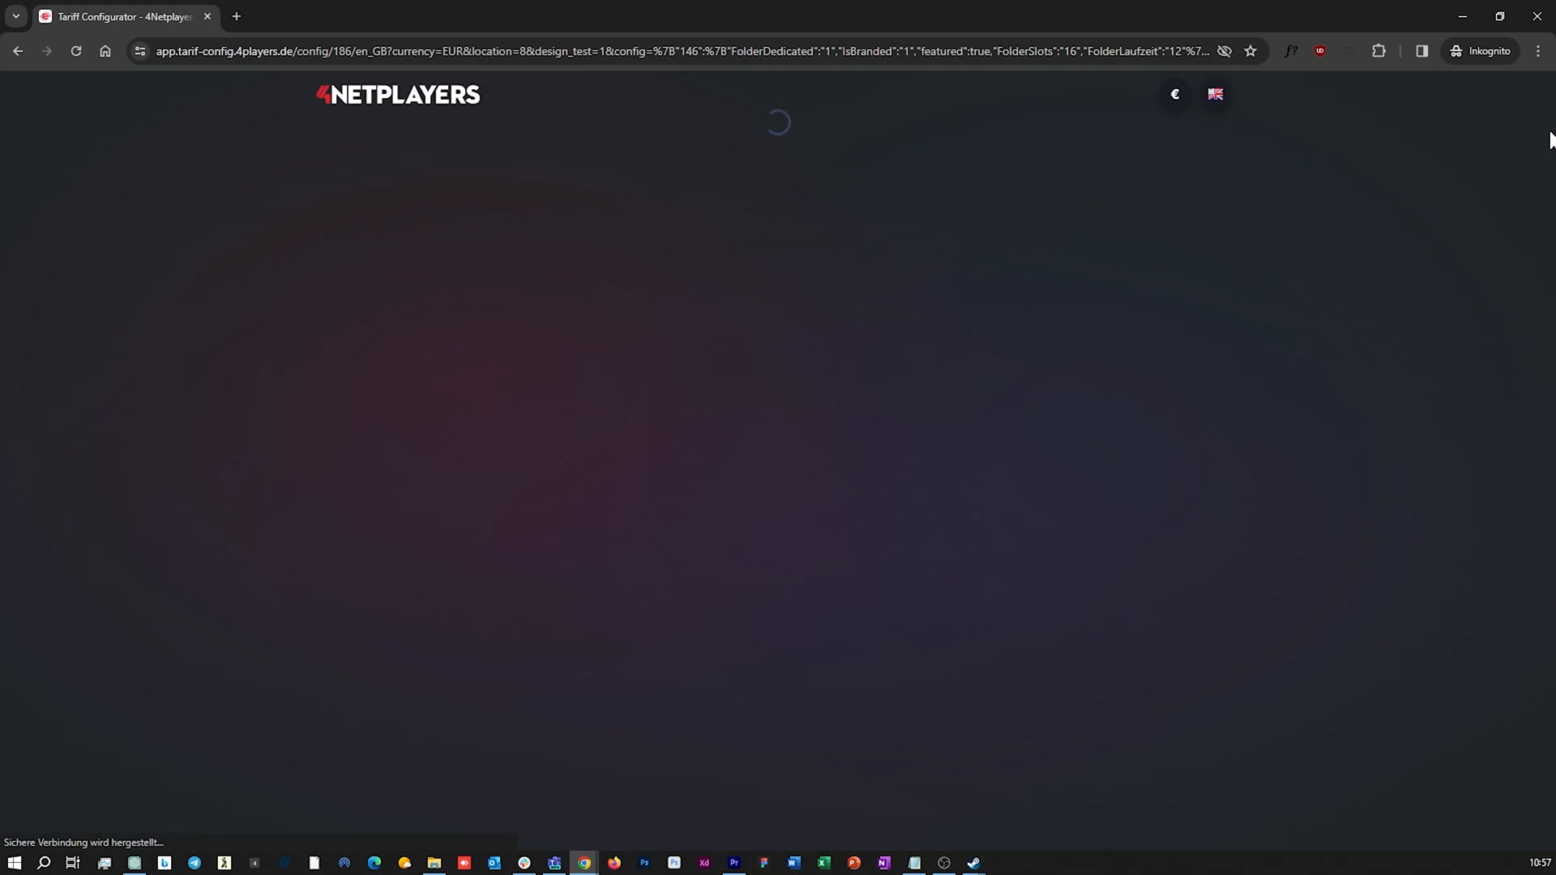